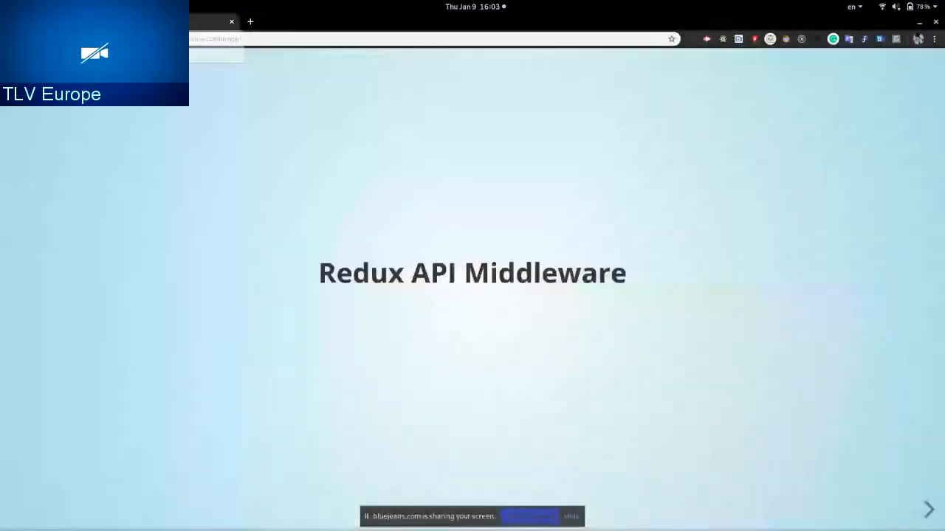
# Make the browser slideshow on the 'Redux API Middleware' title slide full screen with F11.
pyautogui.press('F11')
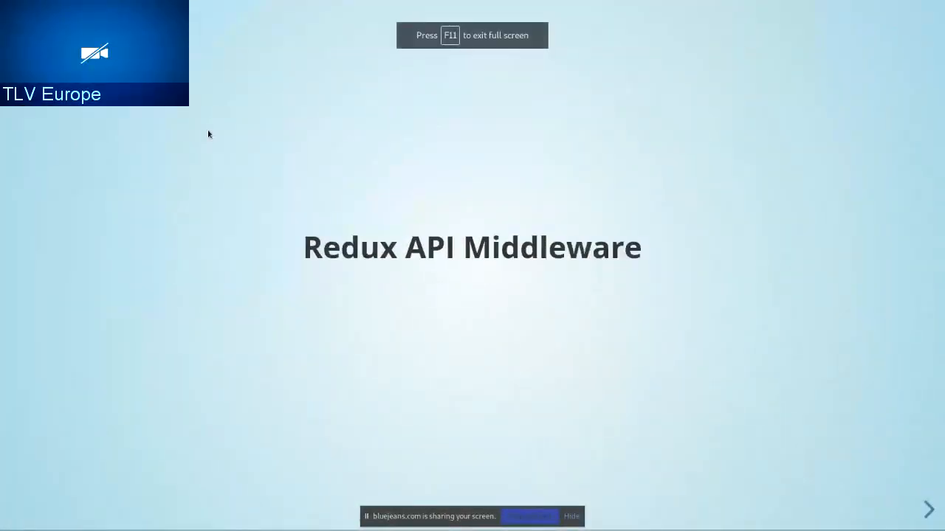
pyautogui.moveTo(330, 187)
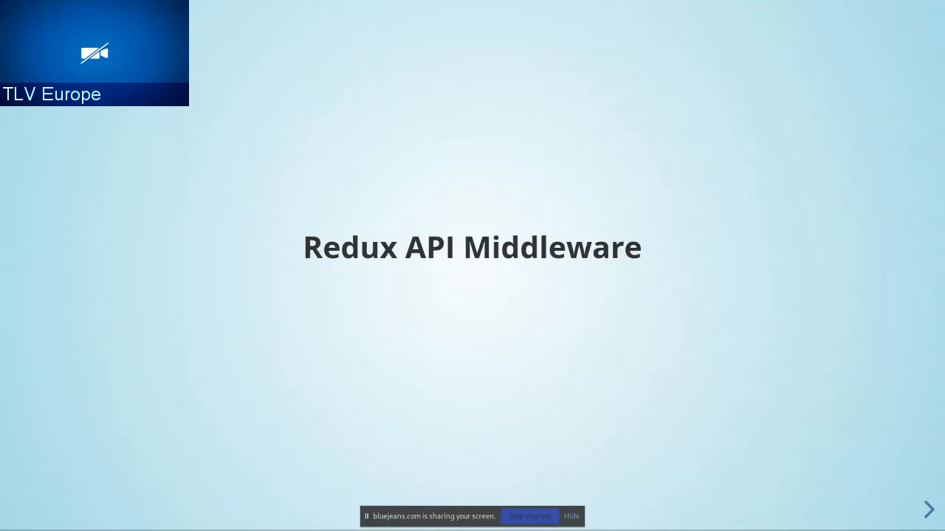
pyautogui.click(927, 509)
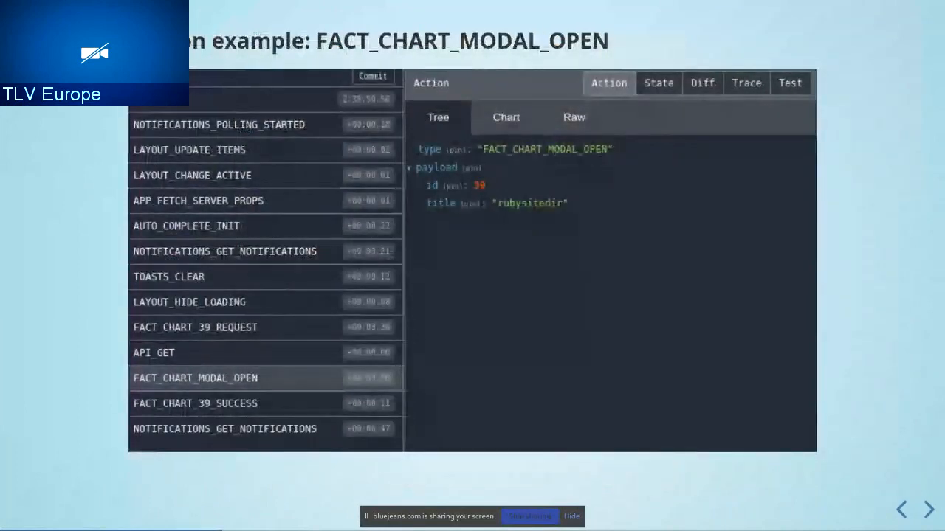
pyautogui.moveTo(824, 400)
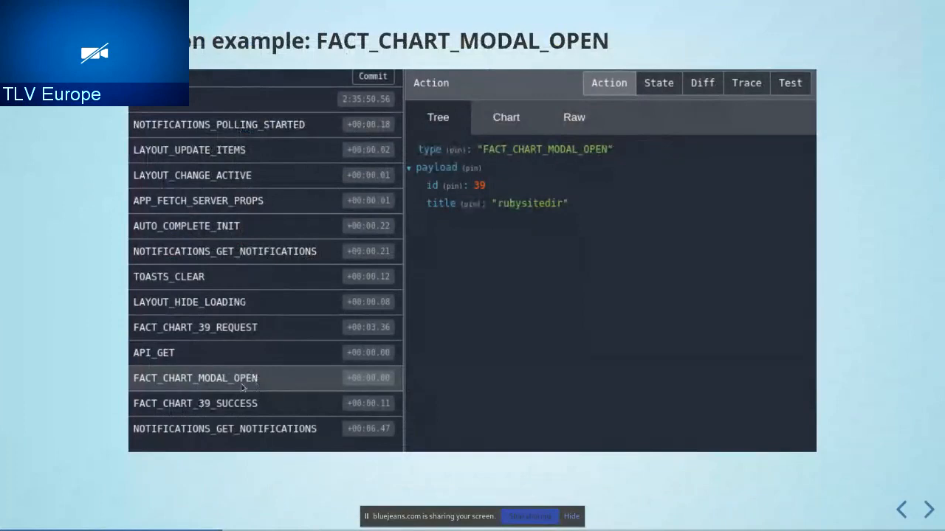
pyautogui.moveTo(492, 324)
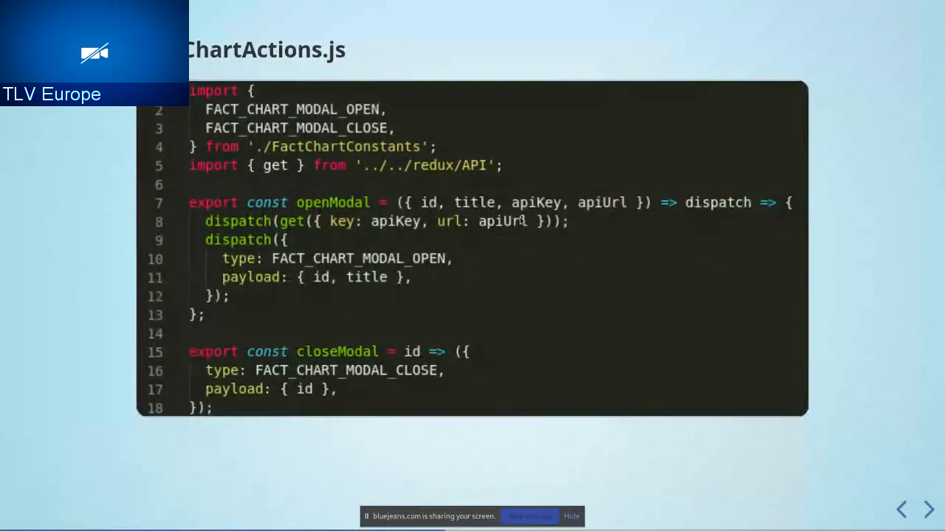
pyautogui.moveTo(277, 244)
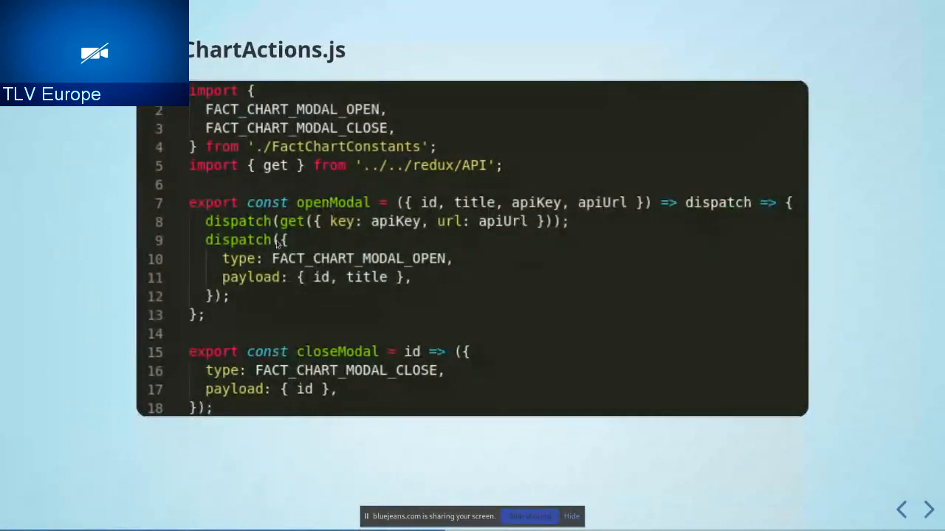
pyautogui.moveTo(317, 262)
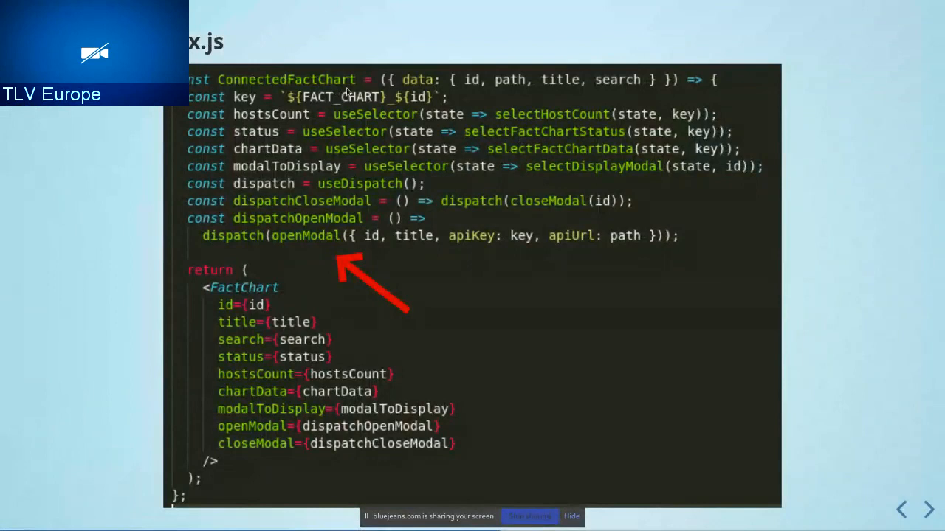
pyautogui.moveTo(339, 107)
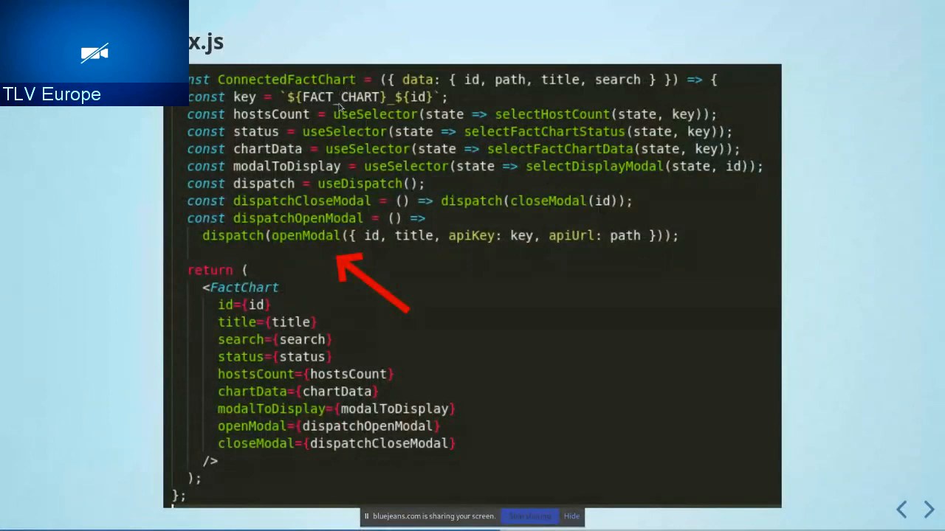
pyautogui.moveTo(301, 139)
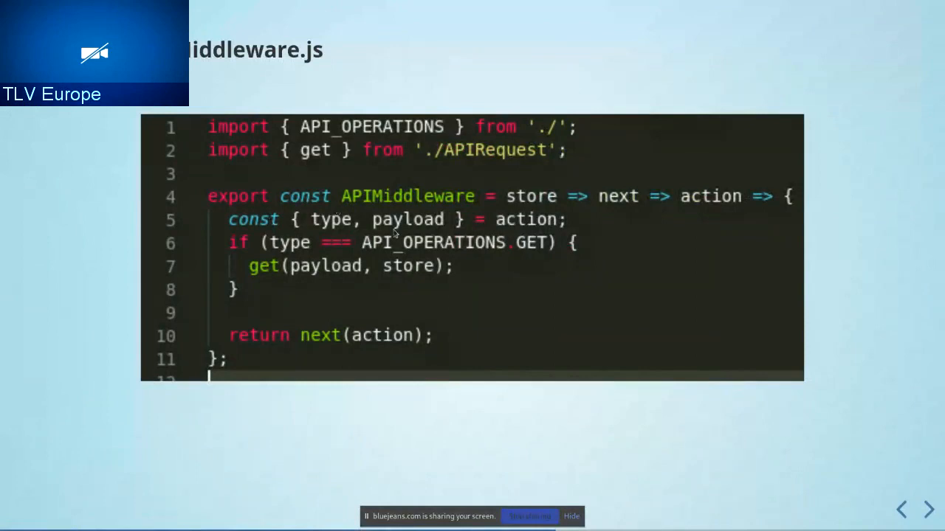
pyautogui.moveTo(531, 248)
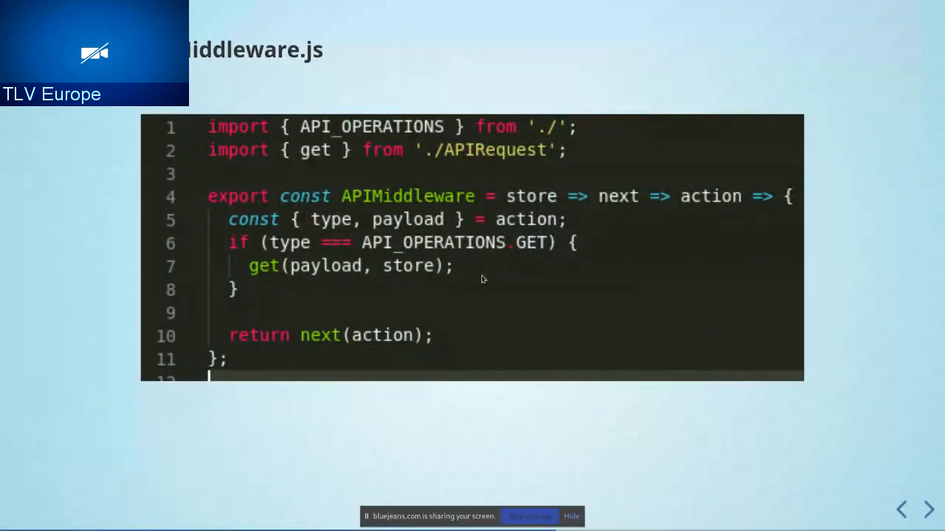
pyautogui.moveTo(415, 360)
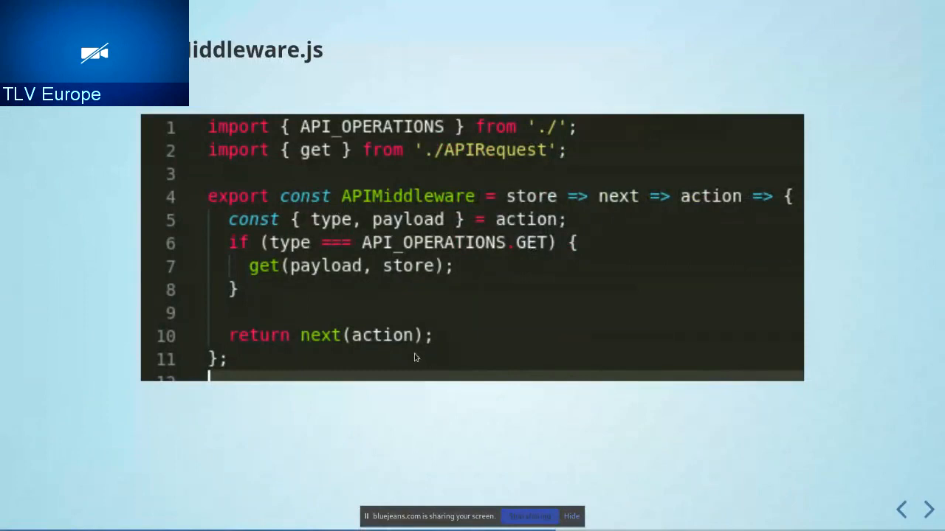
pyautogui.moveTo(442, 345)
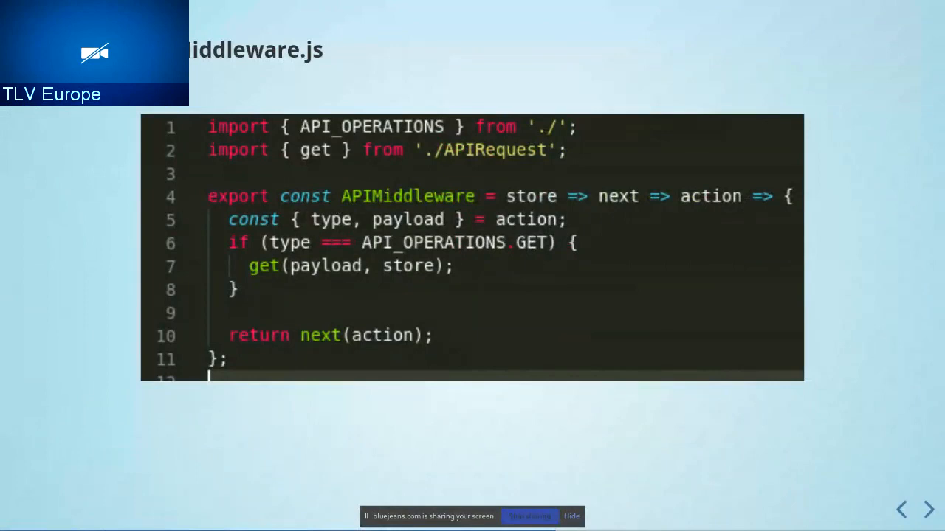
pyautogui.moveTo(417, 274)
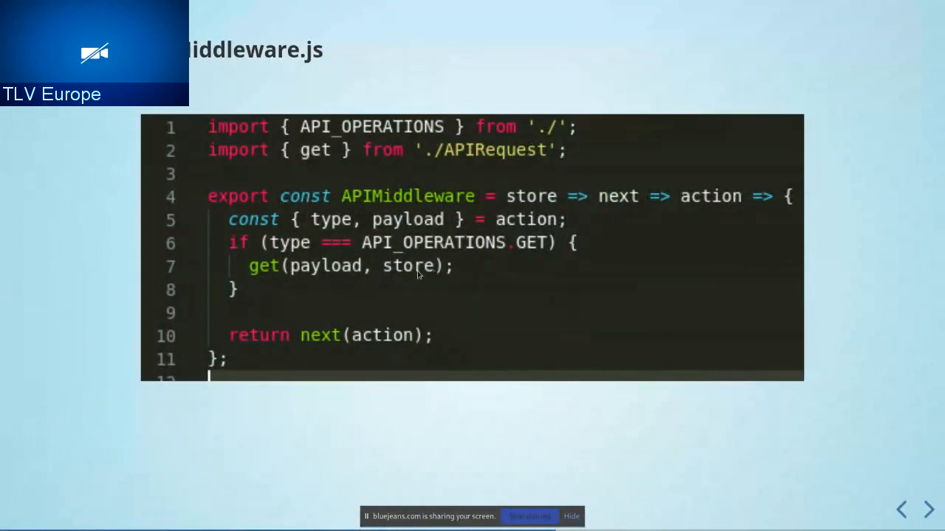
pyautogui.moveTo(467, 270)
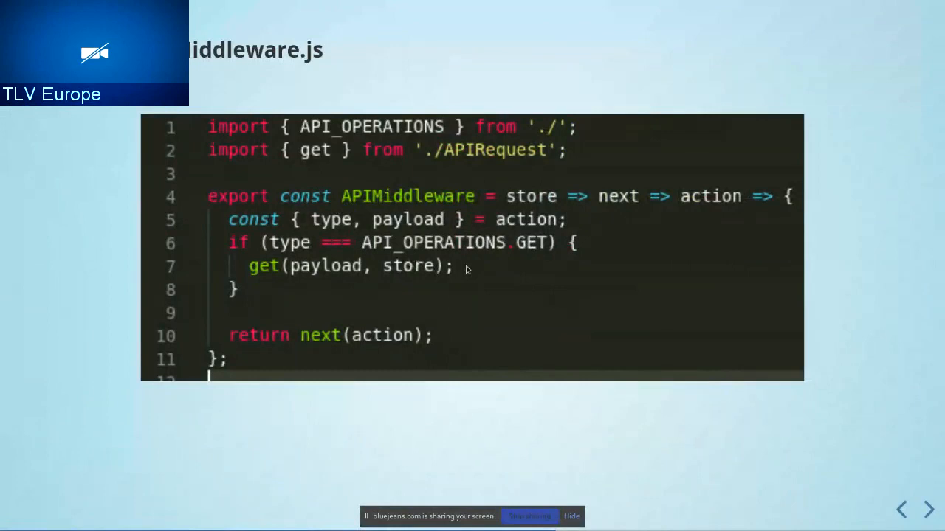
pyautogui.moveTo(495, 160)
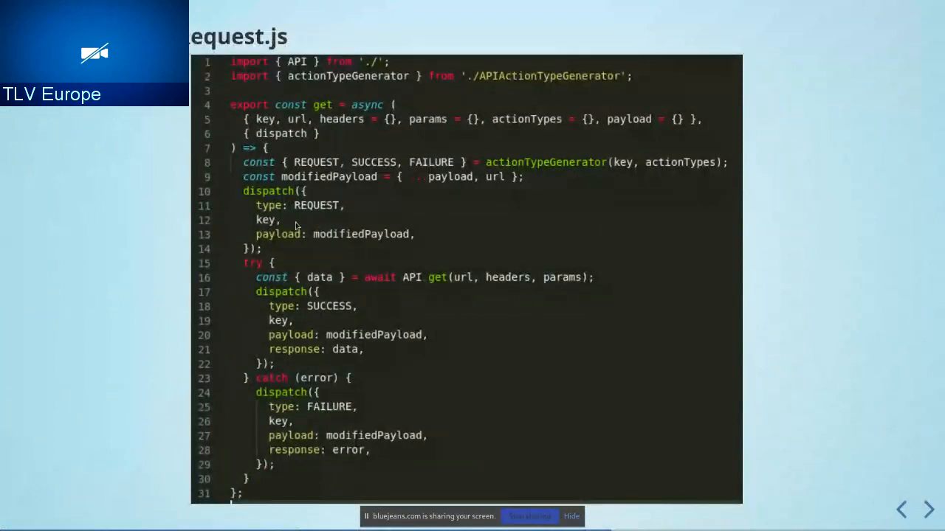
pyautogui.moveTo(379, 221)
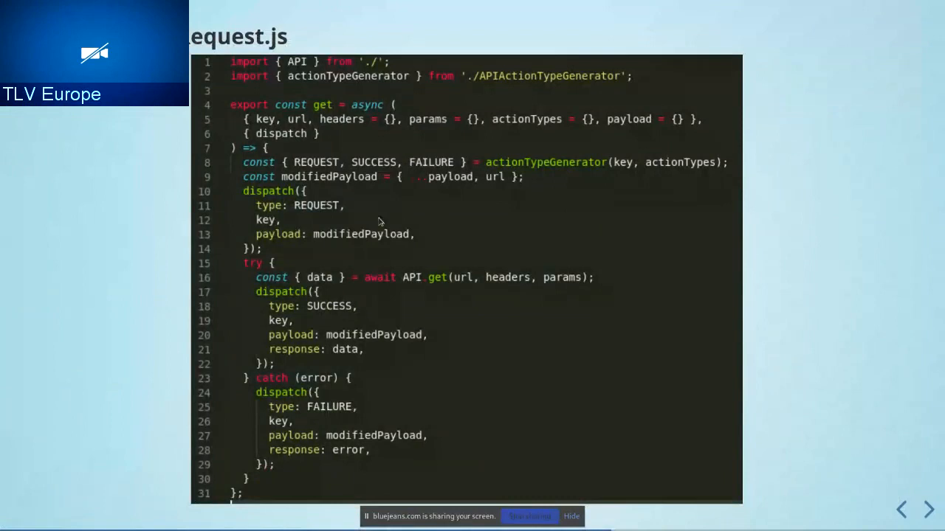
pyautogui.moveTo(403, 215)
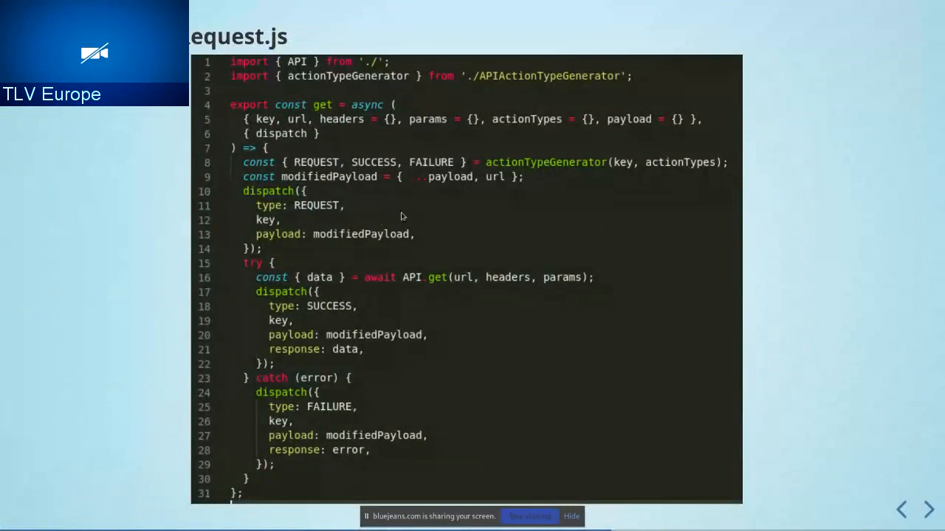
pyautogui.moveTo(374, 217)
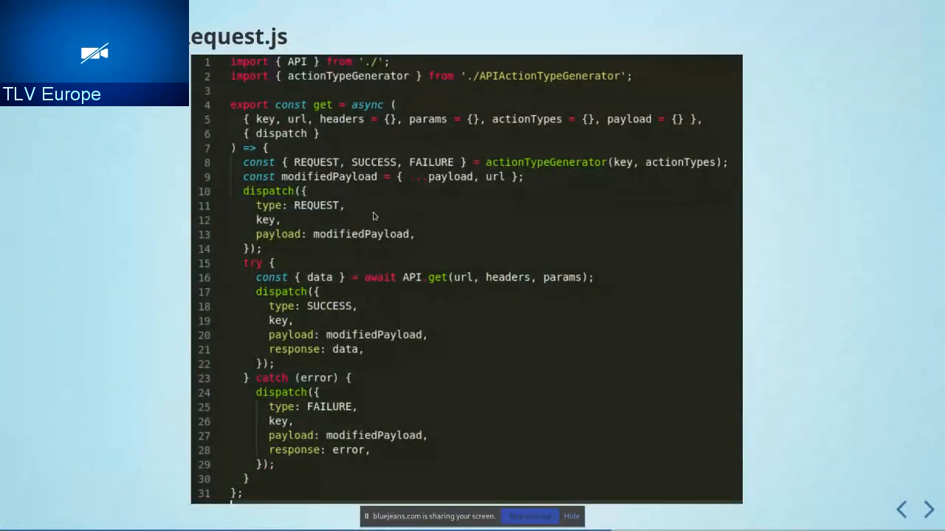
pyautogui.moveTo(389, 224)
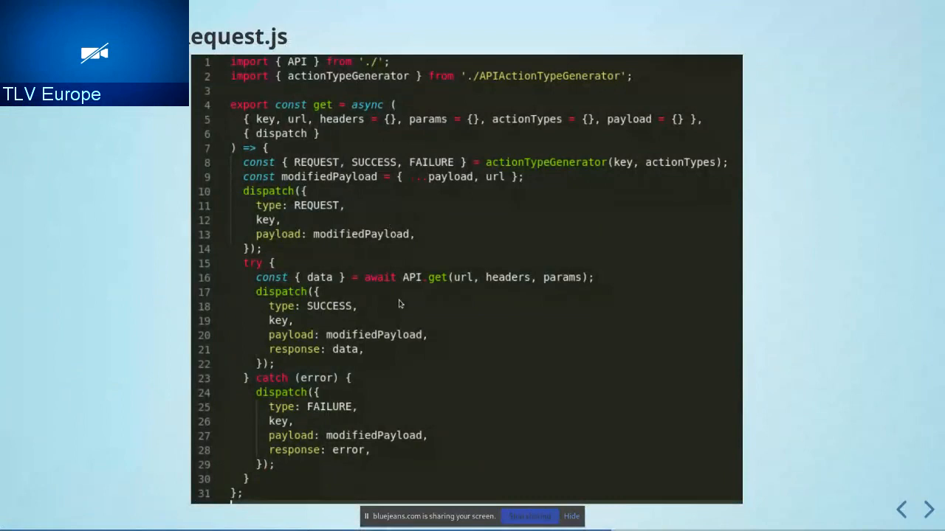
pyautogui.moveTo(430, 293)
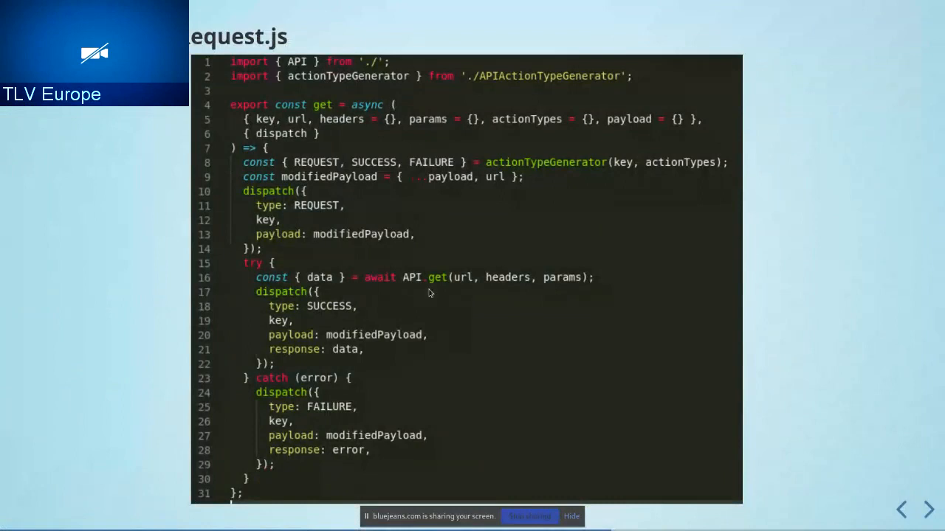
pyautogui.moveTo(383, 289)
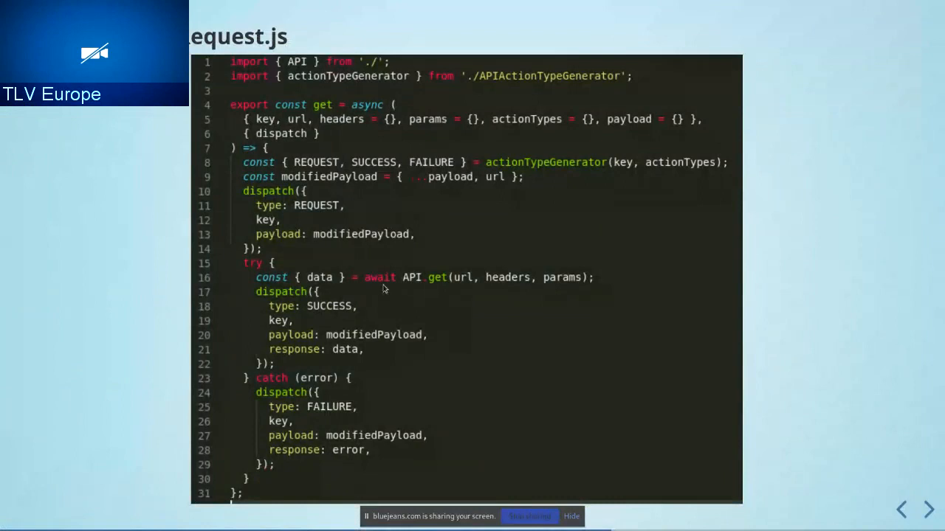
pyautogui.moveTo(321, 277)
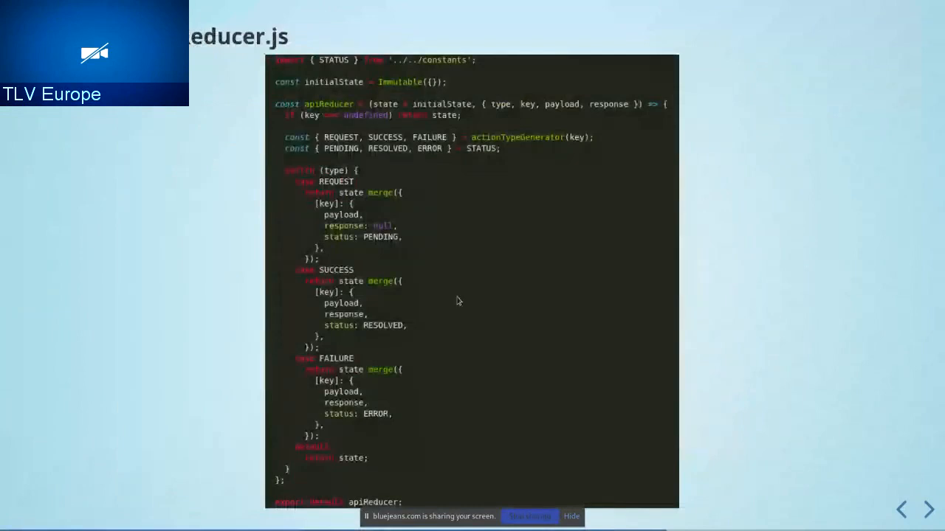
pyautogui.moveTo(425, 302)
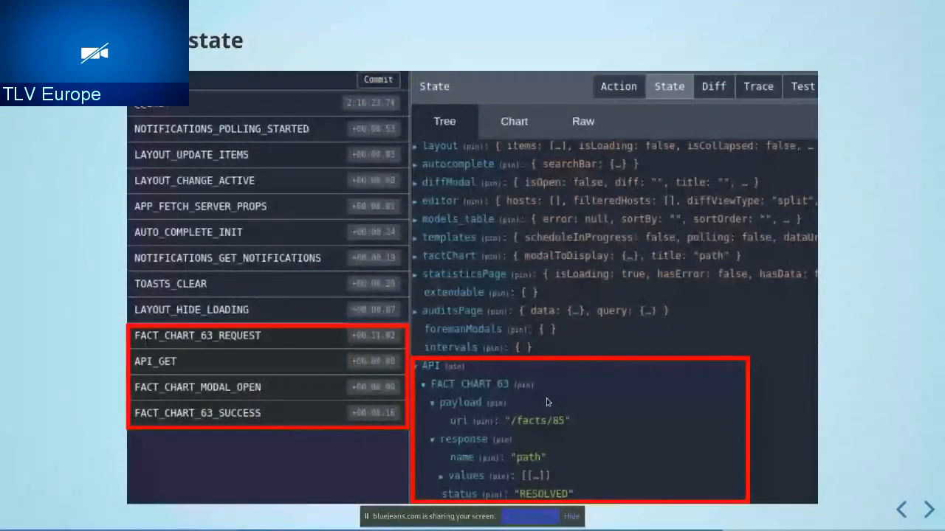
pyautogui.moveTo(525, 390)
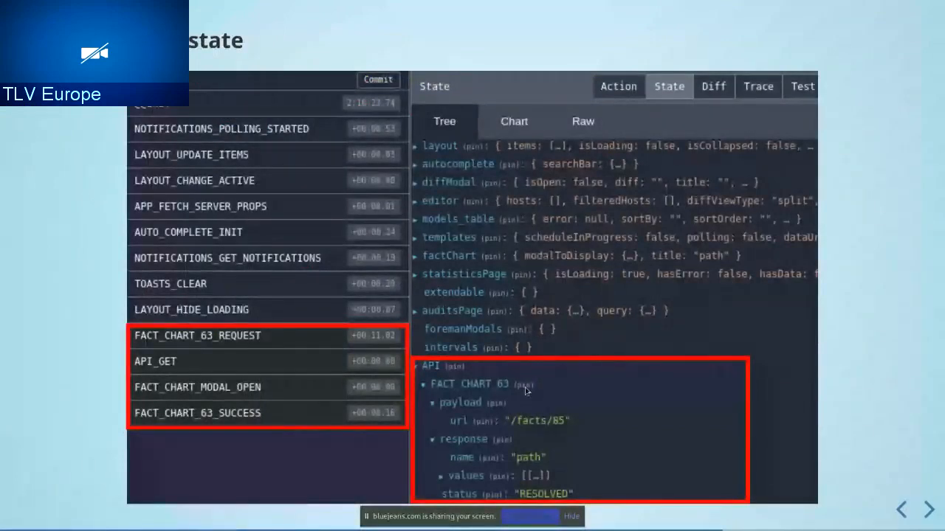
pyautogui.moveTo(507, 401)
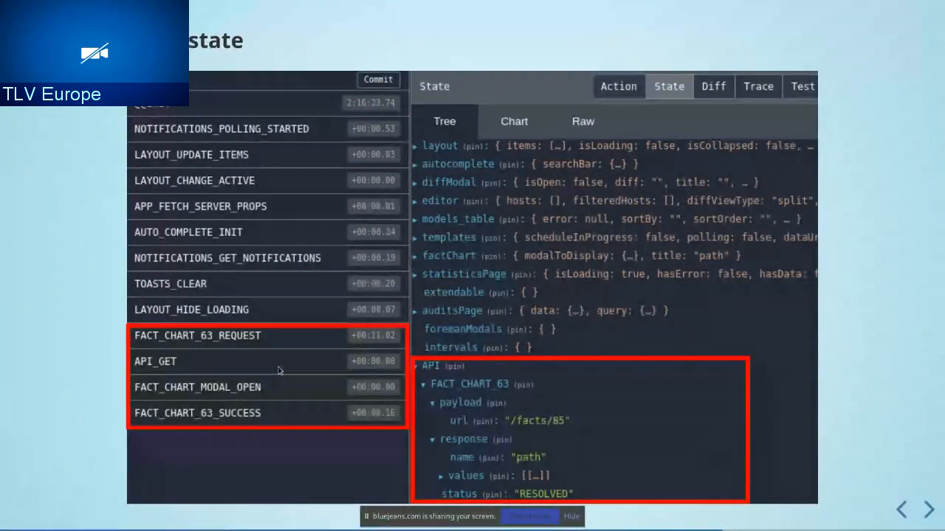
pyautogui.moveTo(213, 363)
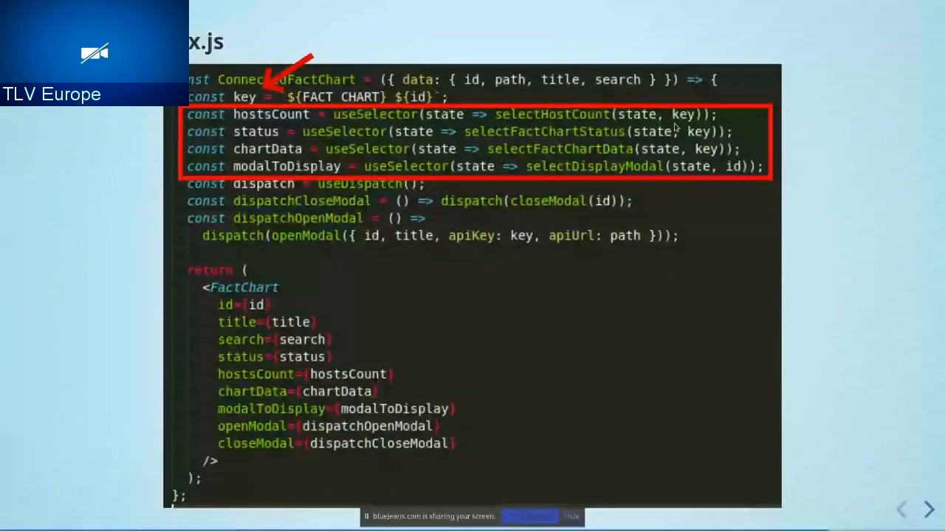
pyautogui.moveTo(83, 151)
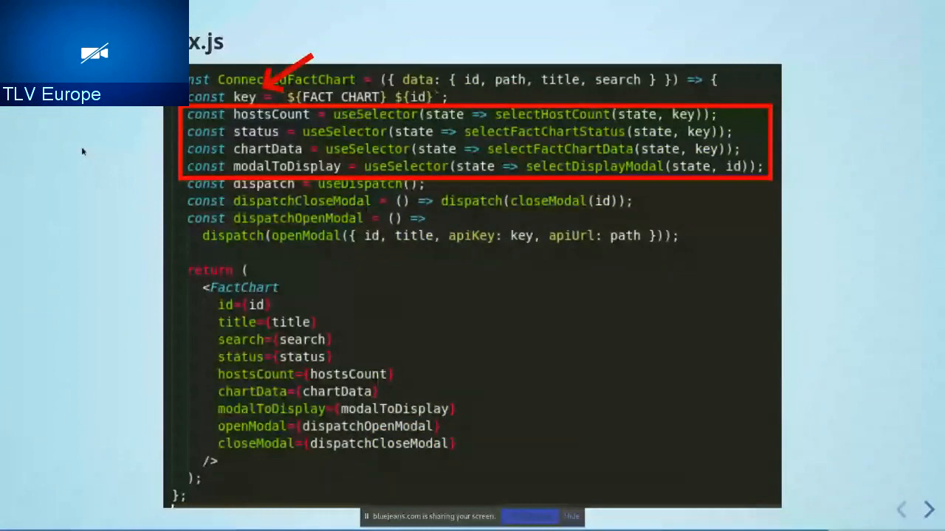
pyautogui.moveTo(516, 250)
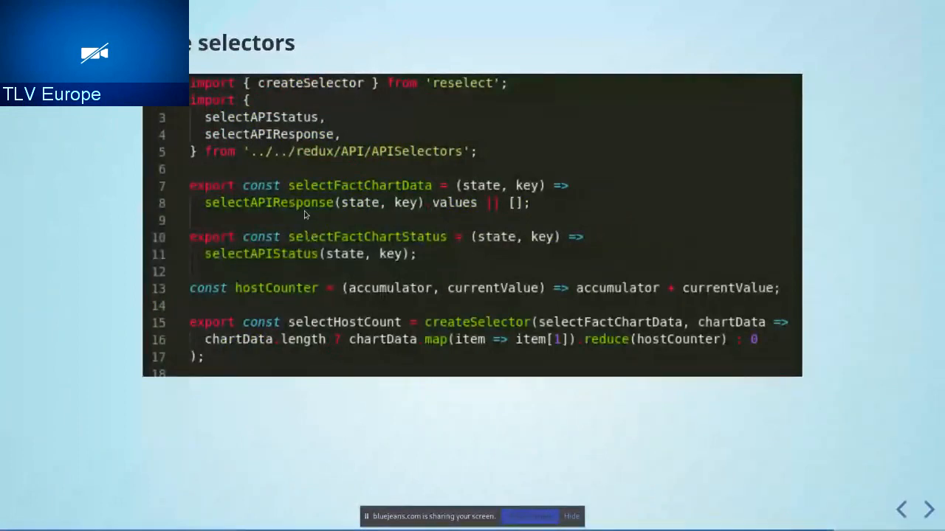
pyautogui.moveTo(402, 146)
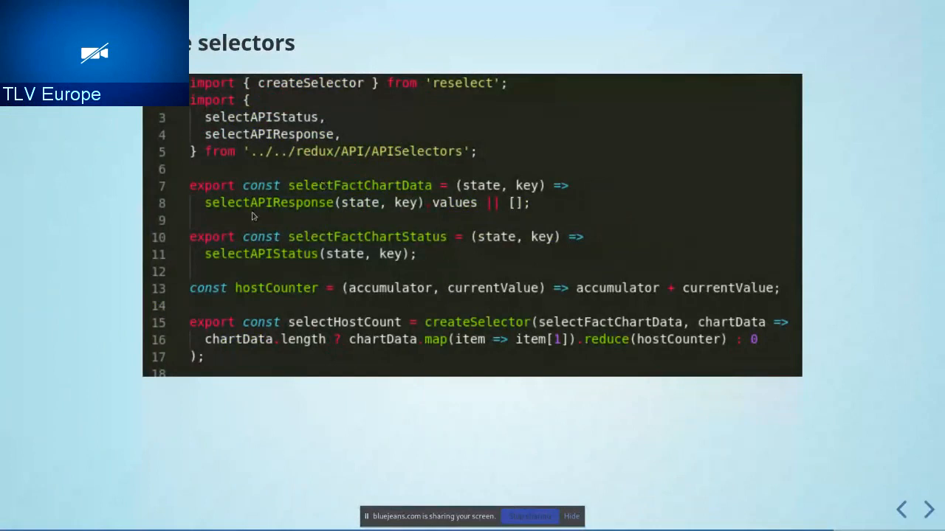
pyautogui.moveTo(291, 255)
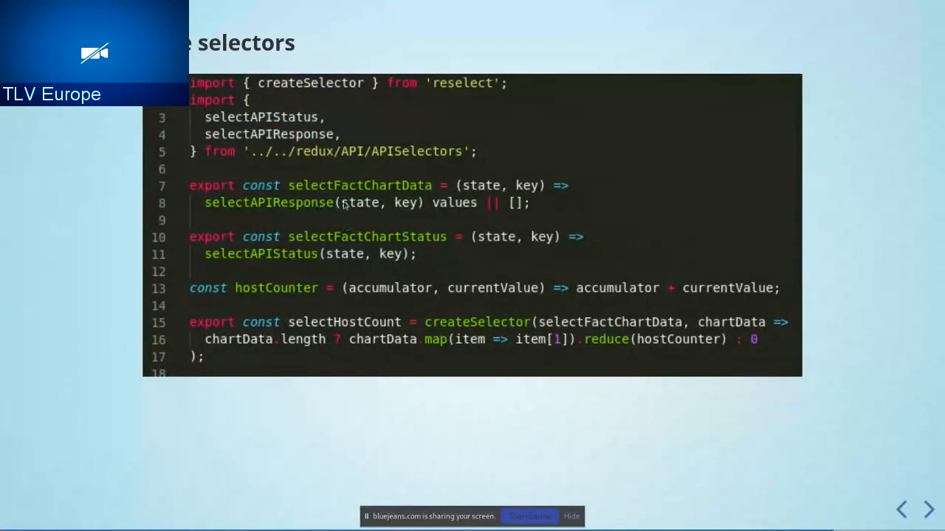
pyautogui.moveTo(321, 213)
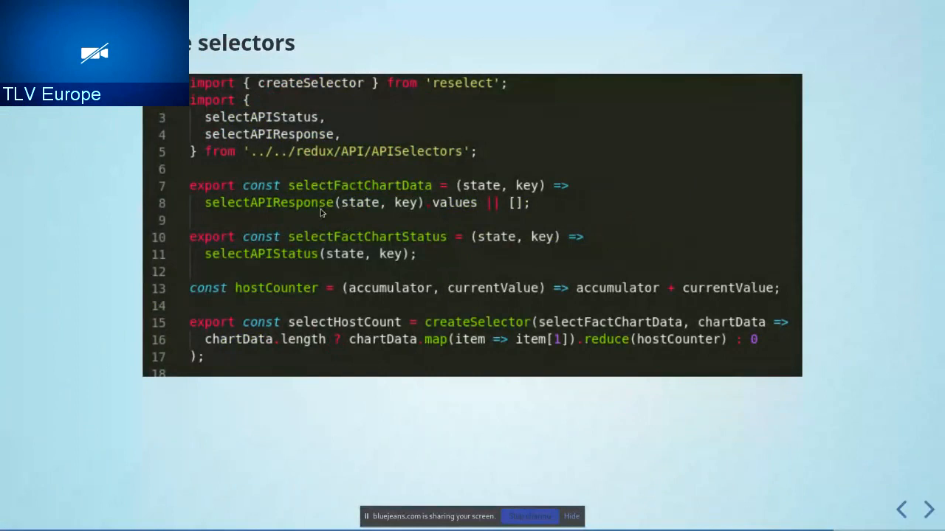
pyautogui.moveTo(313, 212)
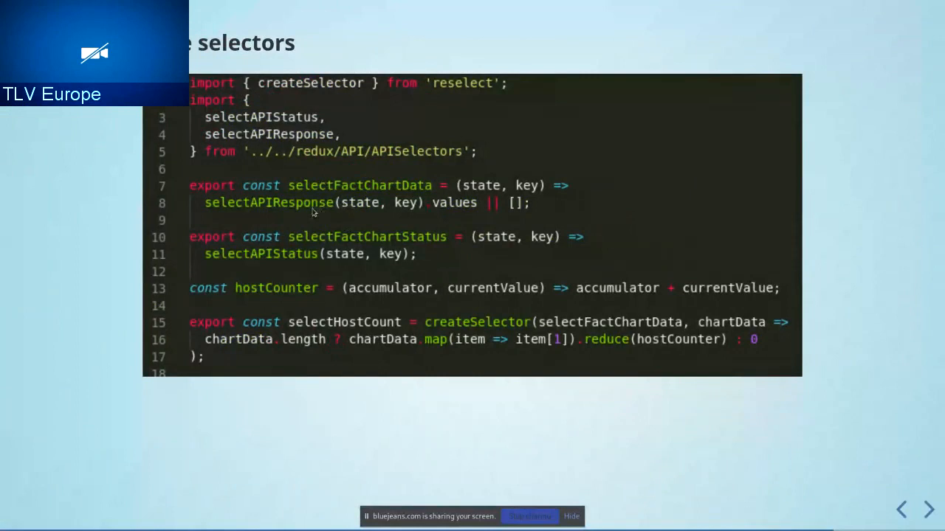
pyautogui.moveTo(331, 219)
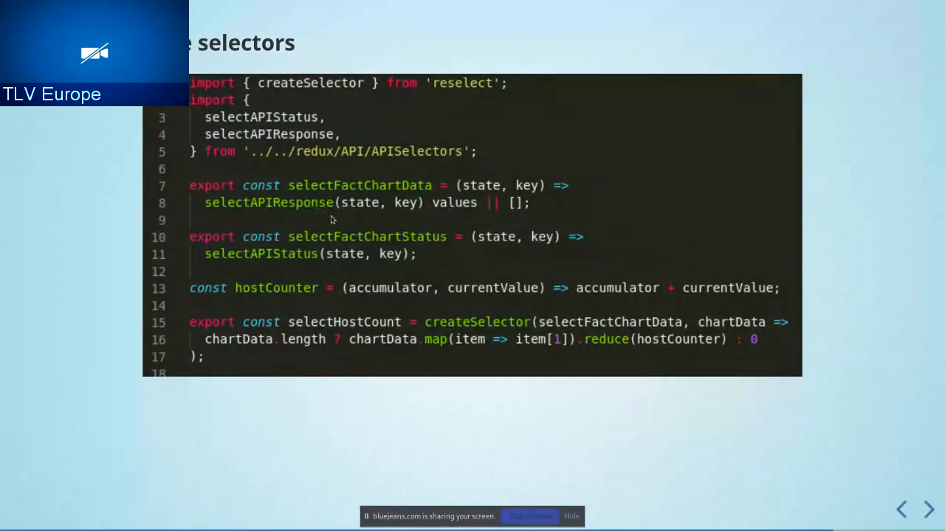
pyautogui.moveTo(456, 210)
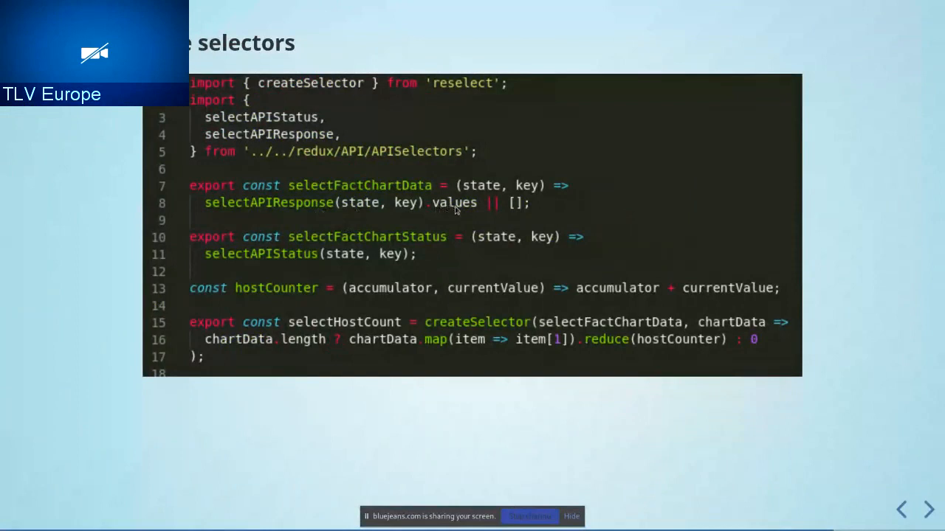
pyautogui.moveTo(376, 196)
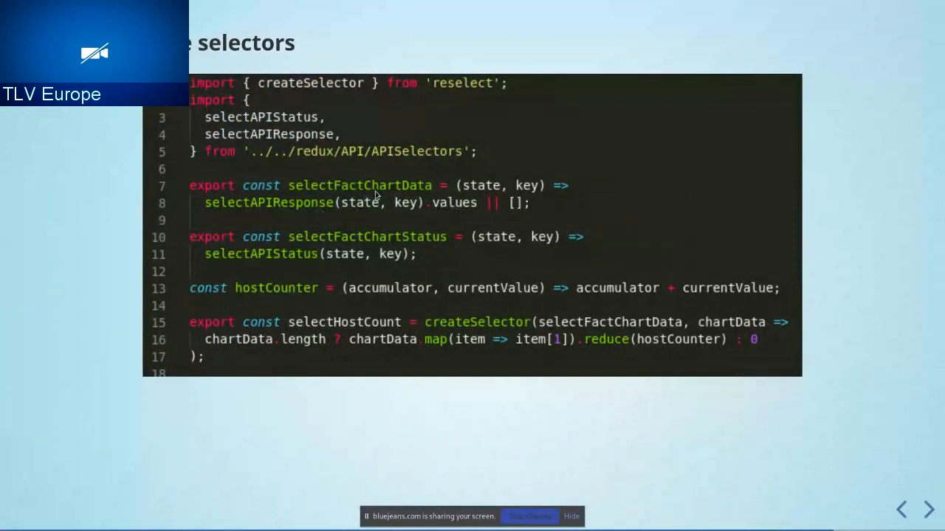
pyautogui.moveTo(373, 193)
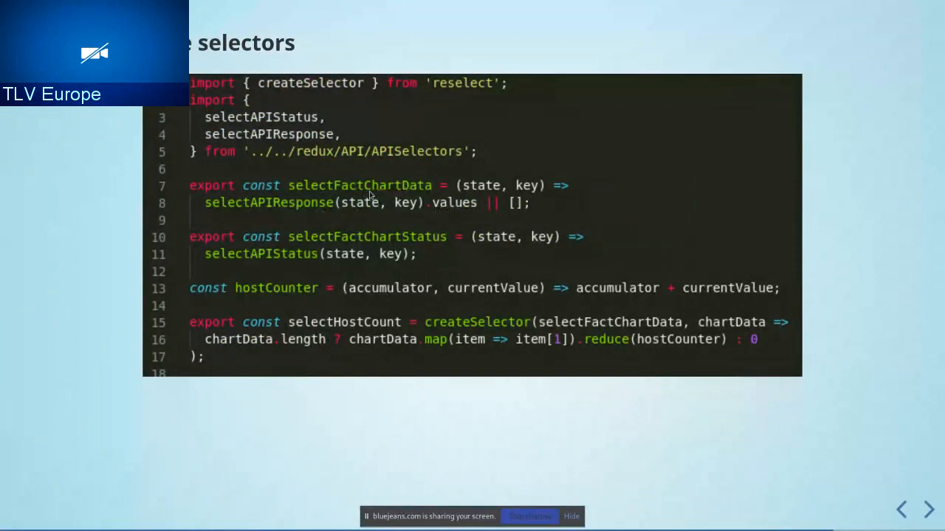
pyautogui.moveTo(427, 207)
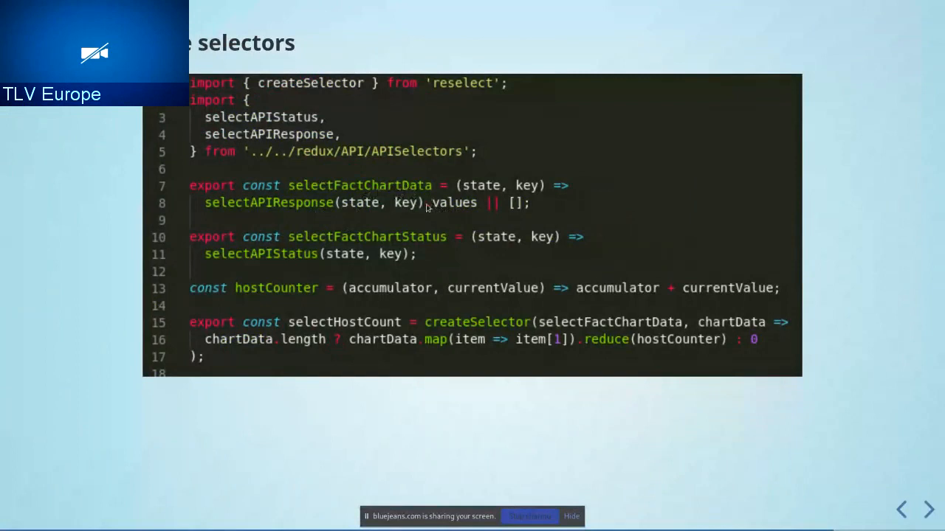
pyautogui.moveTo(465, 214)
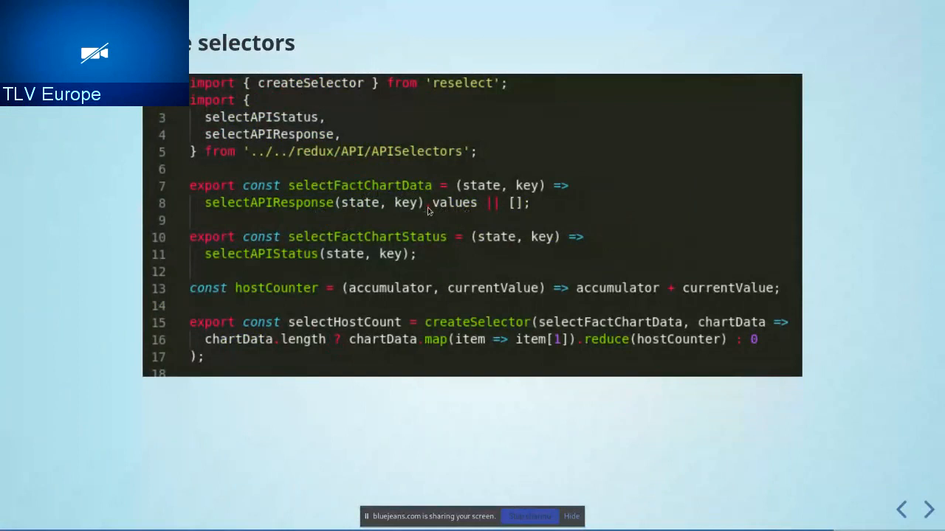
pyautogui.moveTo(462, 212)
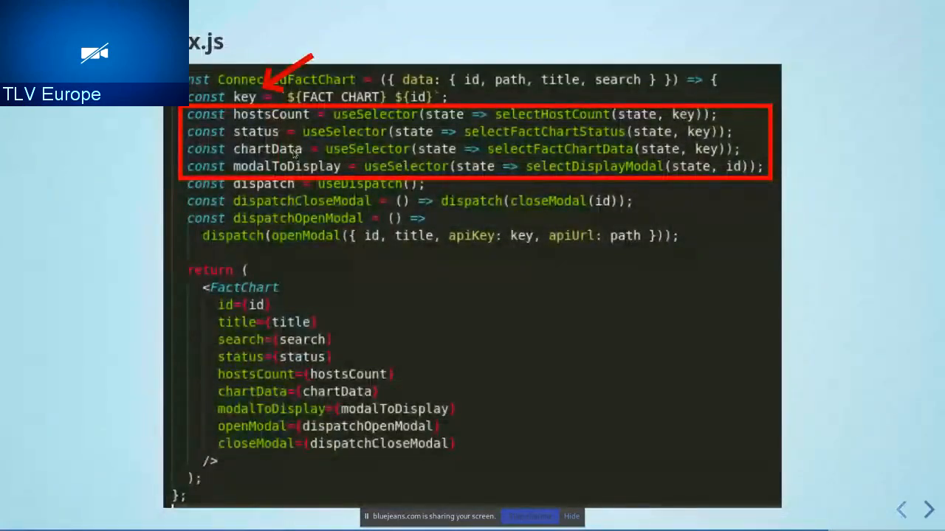
pyautogui.moveTo(231, 275)
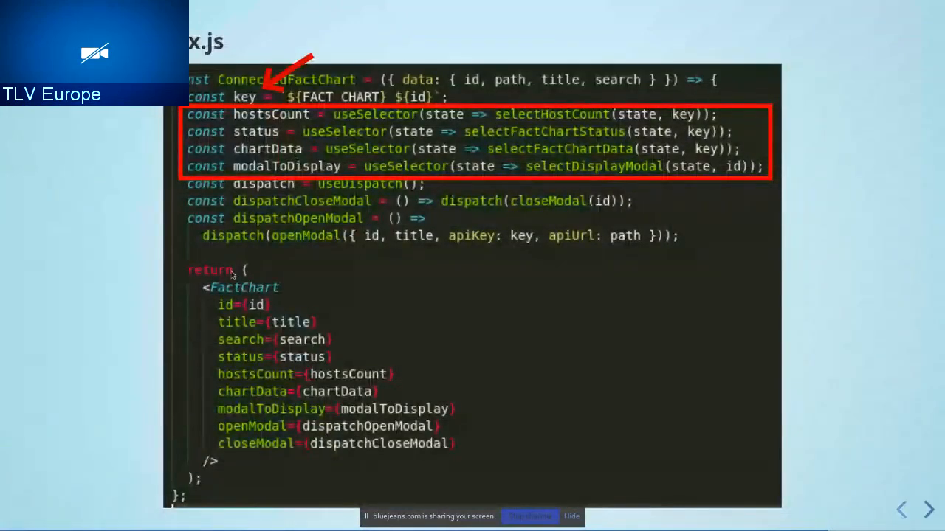
pyautogui.moveTo(288, 295)
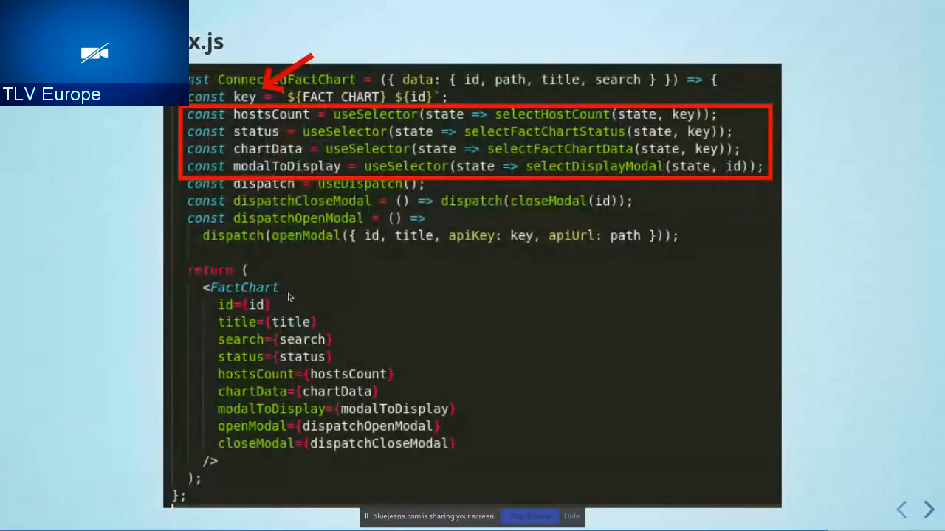
# Return the slideshow to the ConnectedFactChart slide with error, tooltip and modal rendering code.
pyautogui.click(927, 509)
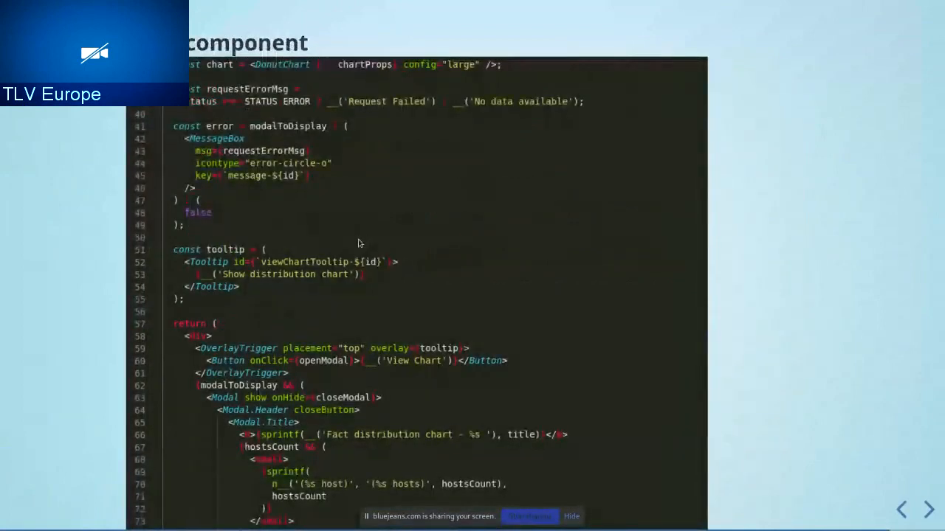
pyautogui.moveTo(289, 346)
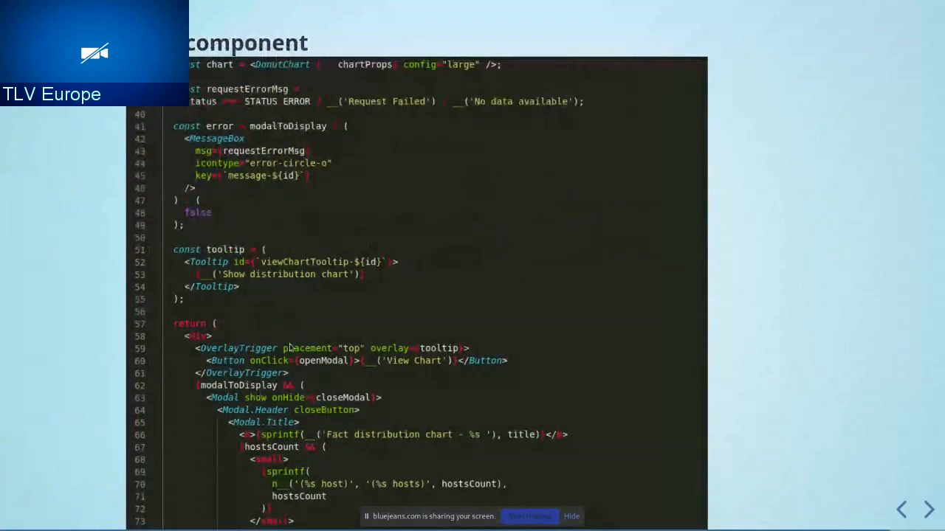
pyautogui.moveTo(369, 291)
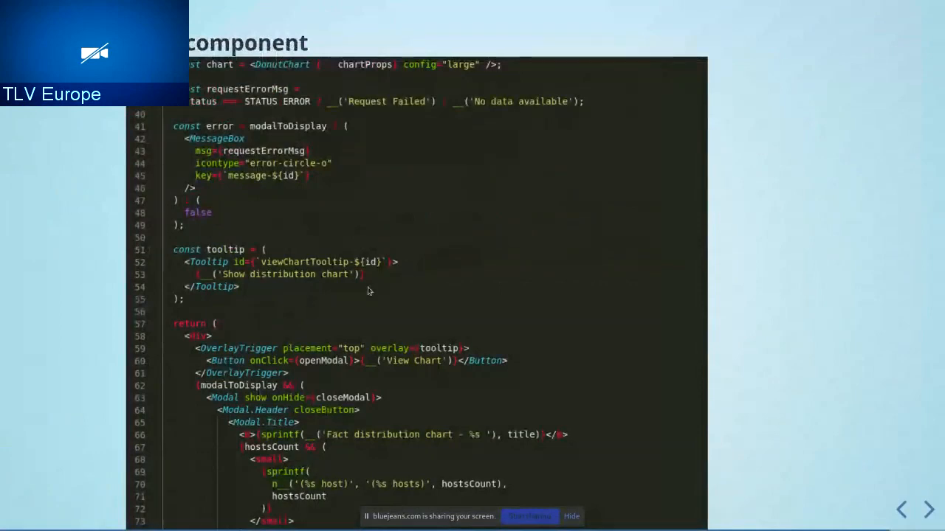
pyautogui.moveTo(373, 317)
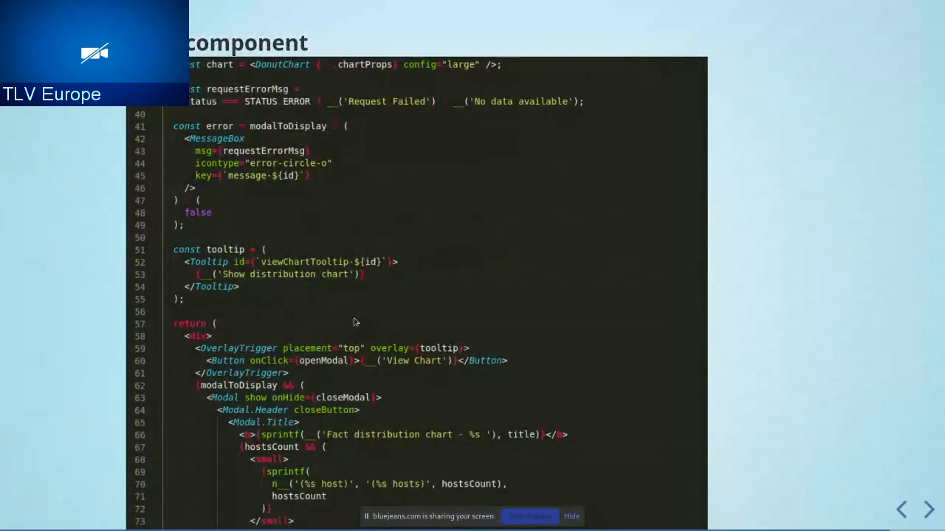
pyautogui.moveTo(359, 317)
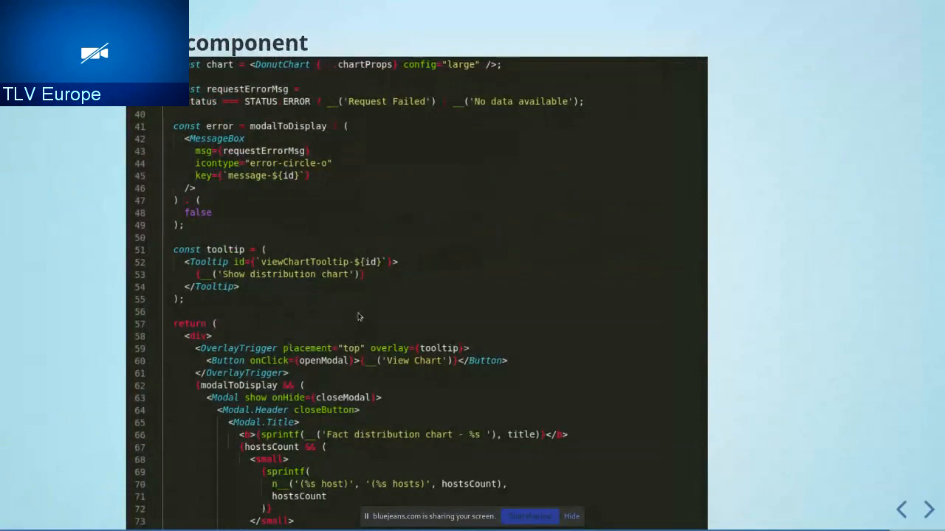
pyautogui.moveTo(321, 392)
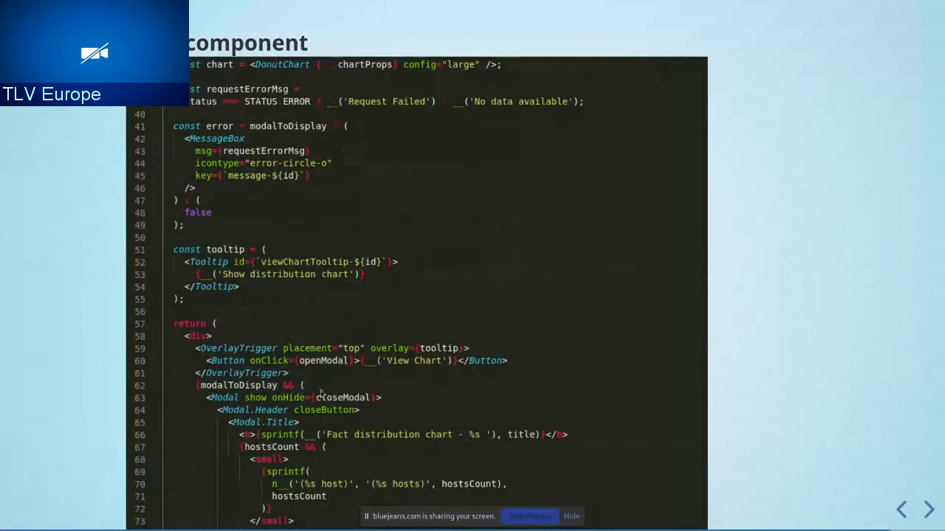
pyautogui.moveTo(347, 369)
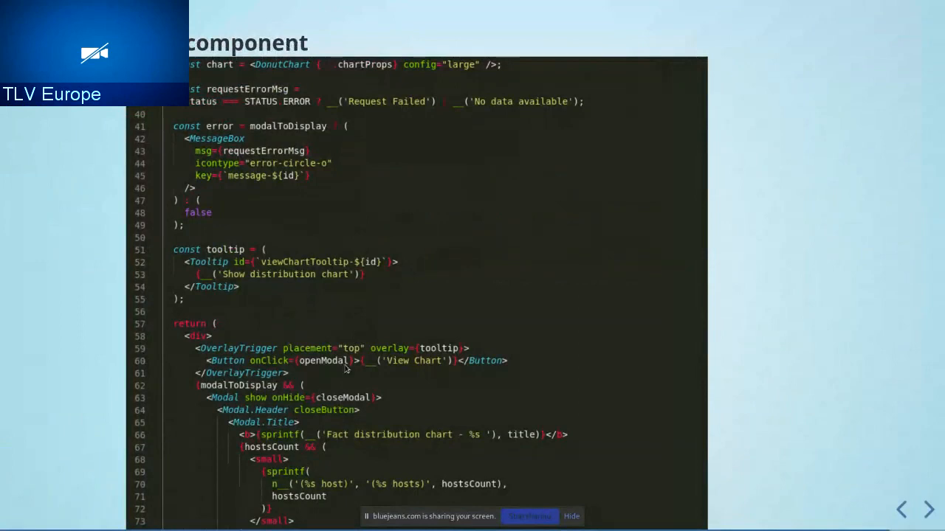
pyautogui.moveTo(365, 348)
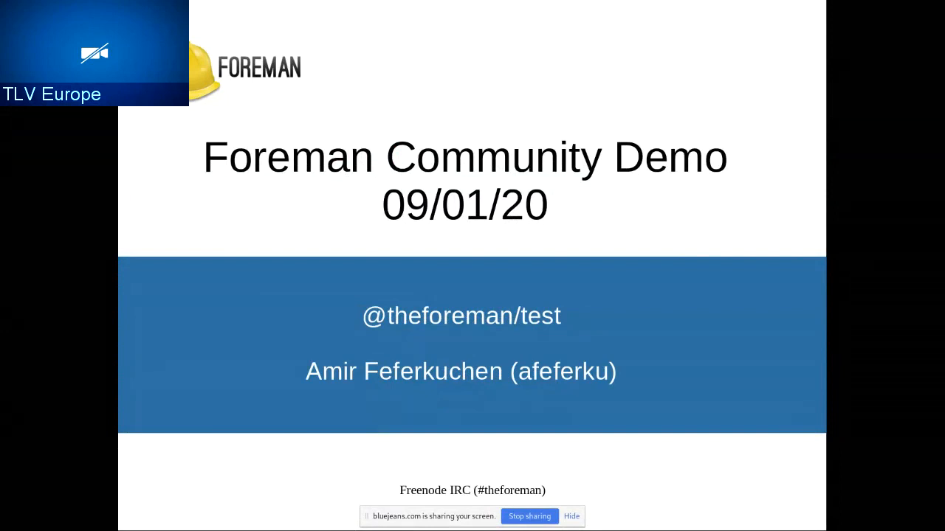
pyautogui.moveTo(865, 504)
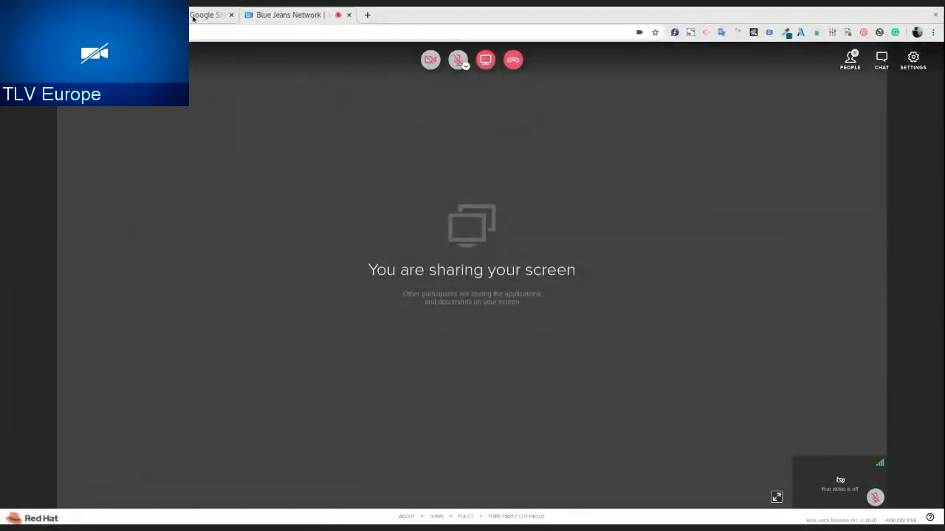
pyautogui.click(207, 14)
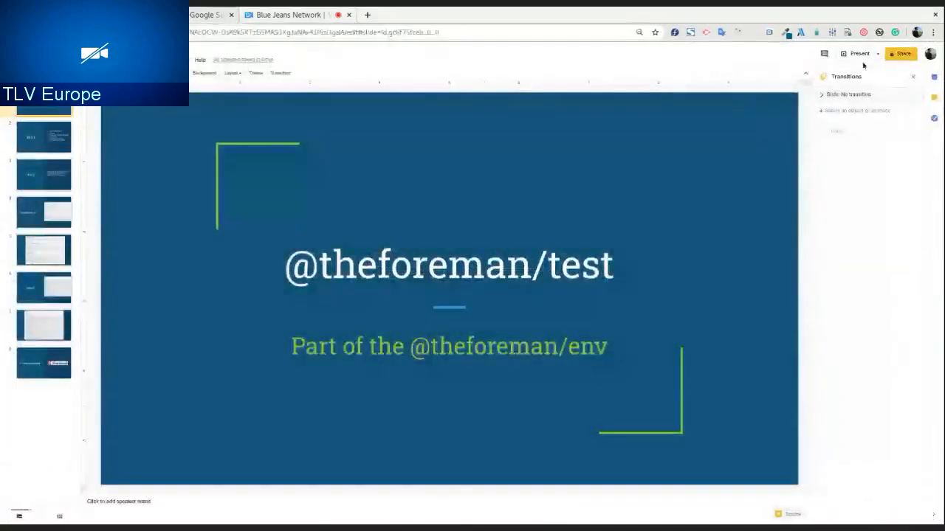
pyautogui.click(858, 54)
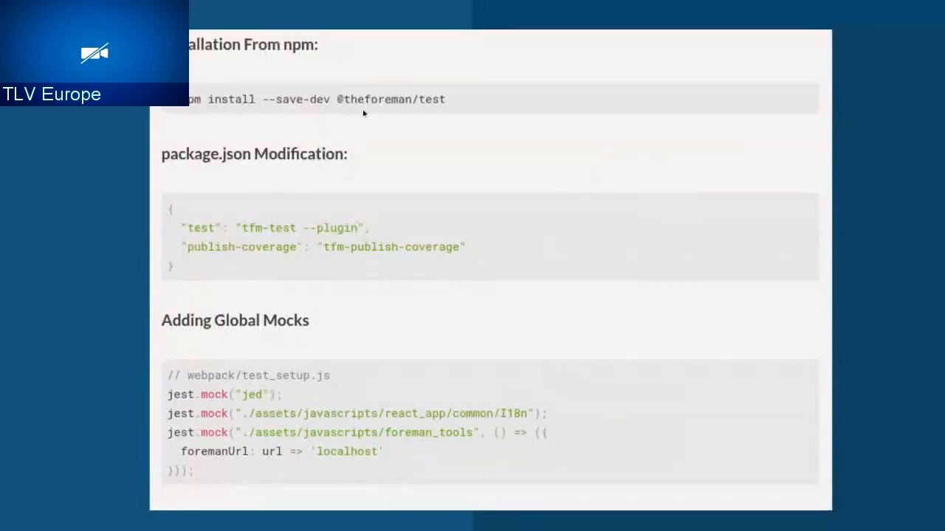
pyautogui.moveTo(315, 237)
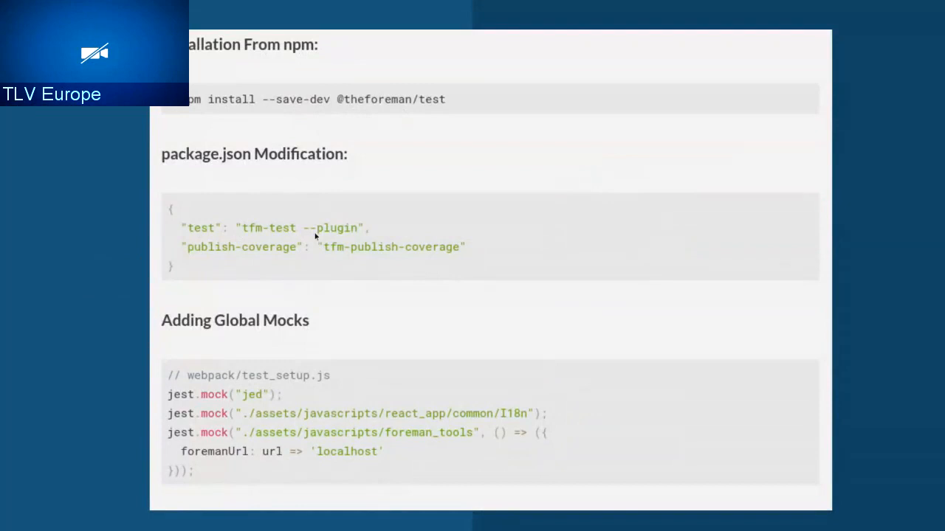
pyautogui.moveTo(326, 235)
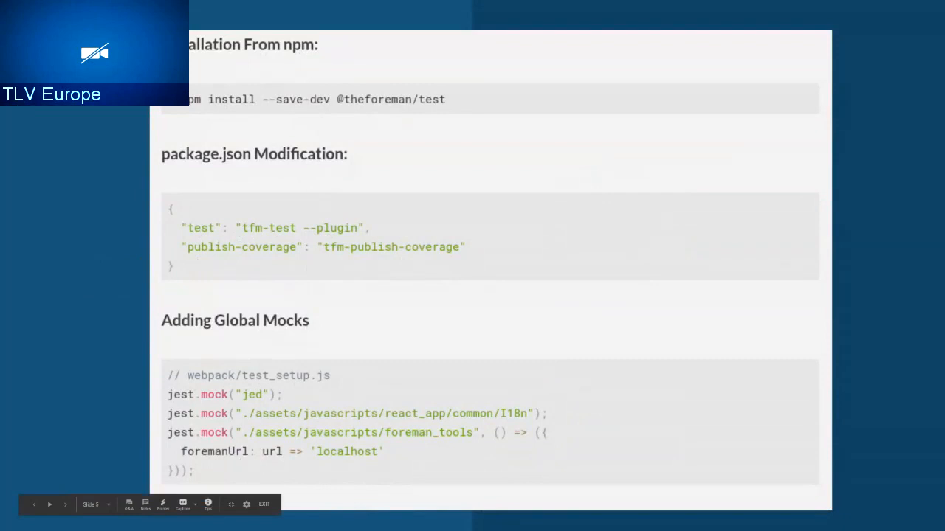
pyautogui.moveTo(267, 388)
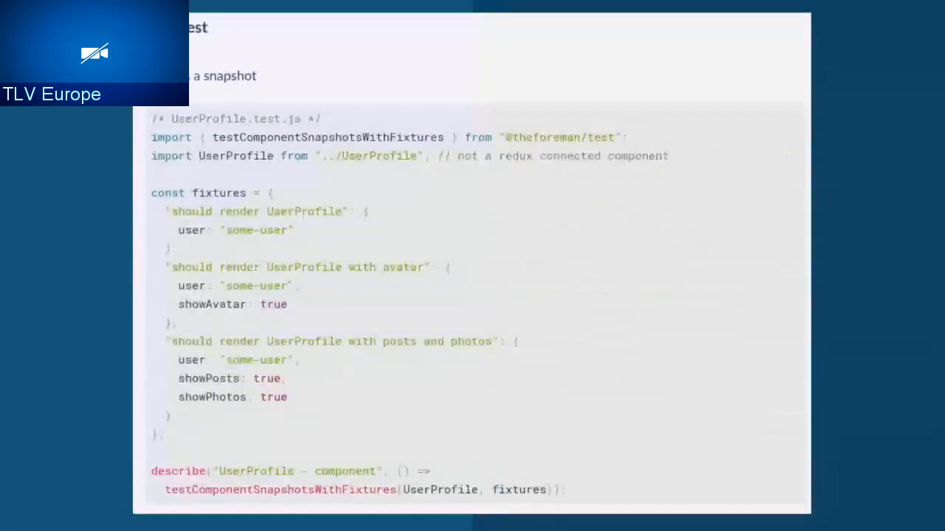
pyautogui.moveTo(79, 443)
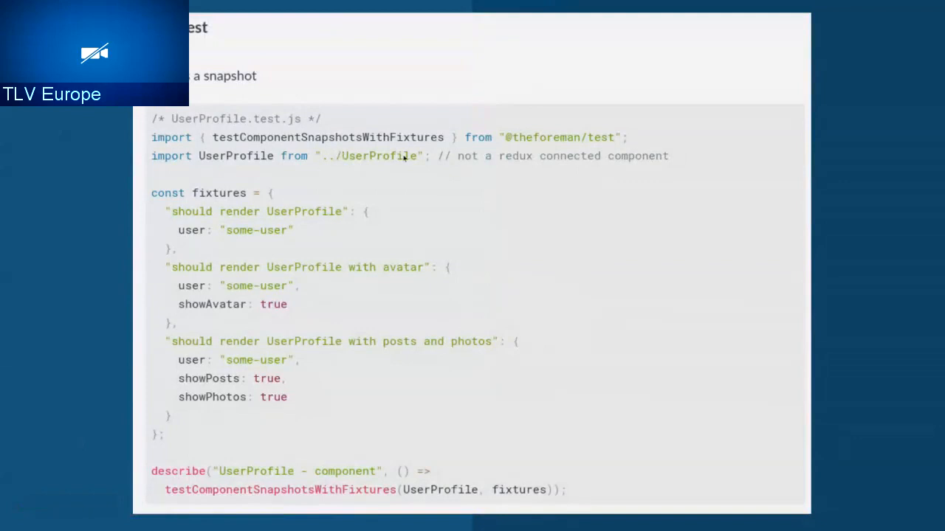
pyautogui.moveTo(533, 146)
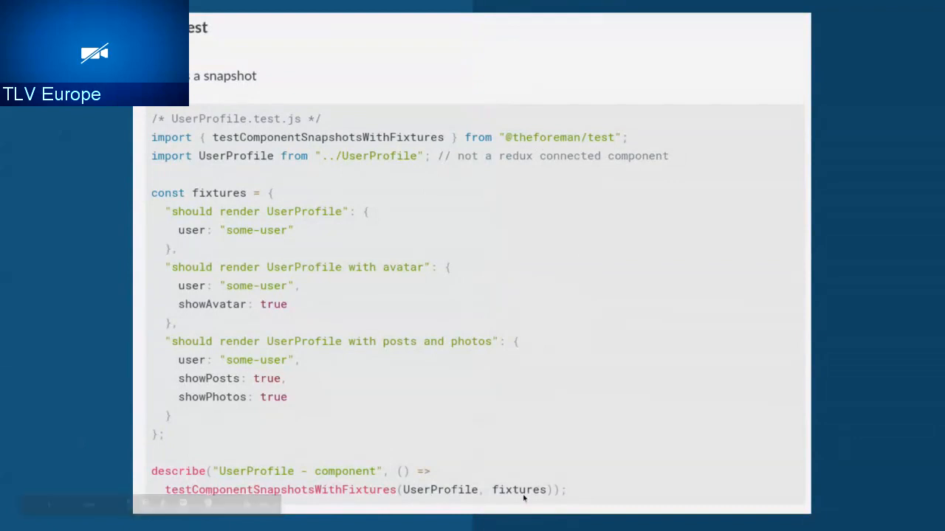
pyautogui.moveTo(296, 165)
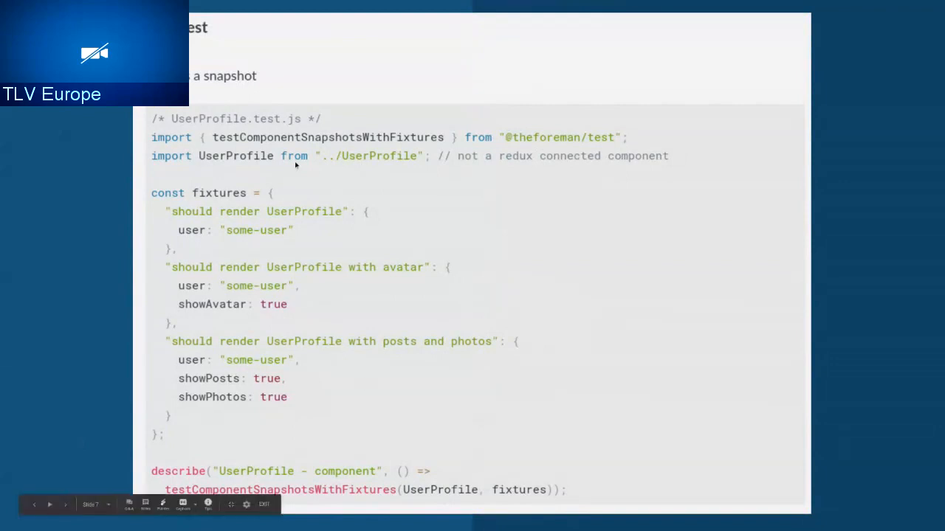
pyautogui.moveTo(218, 214)
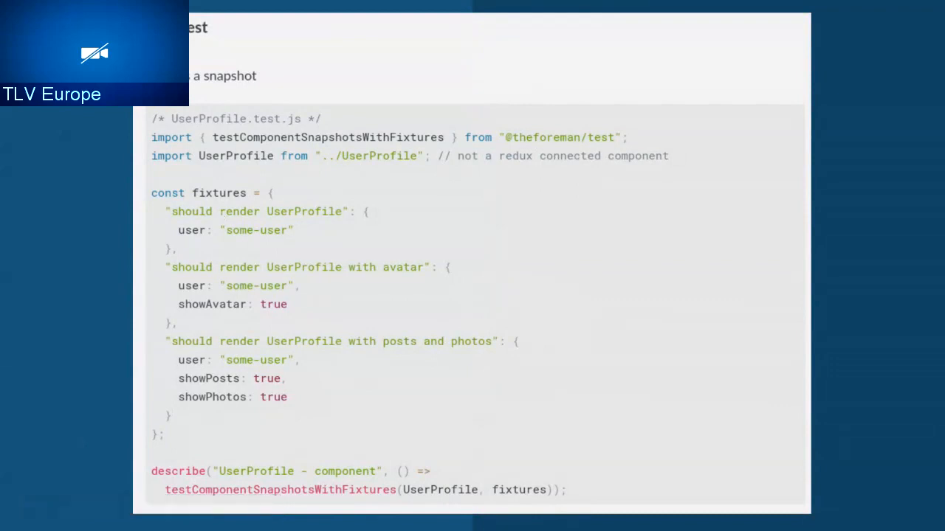
pyautogui.moveTo(210, 234)
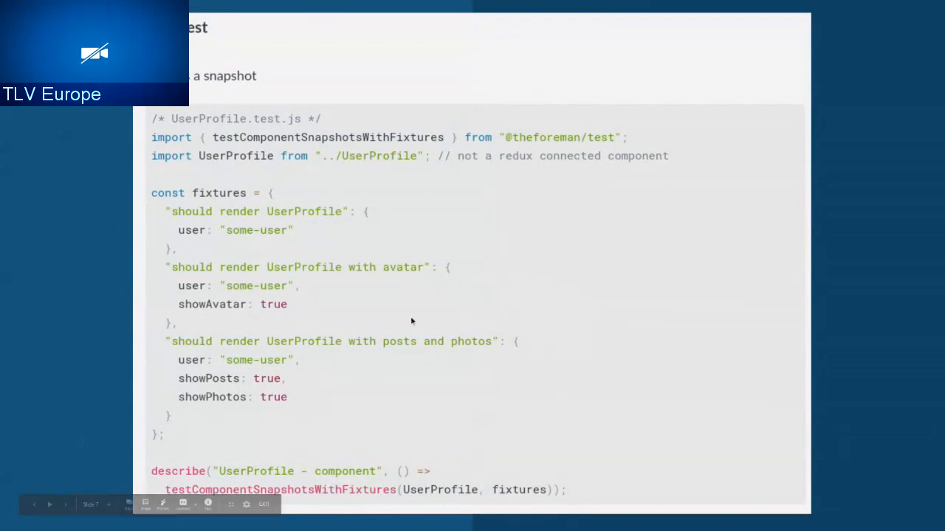
pyautogui.moveTo(282, 233)
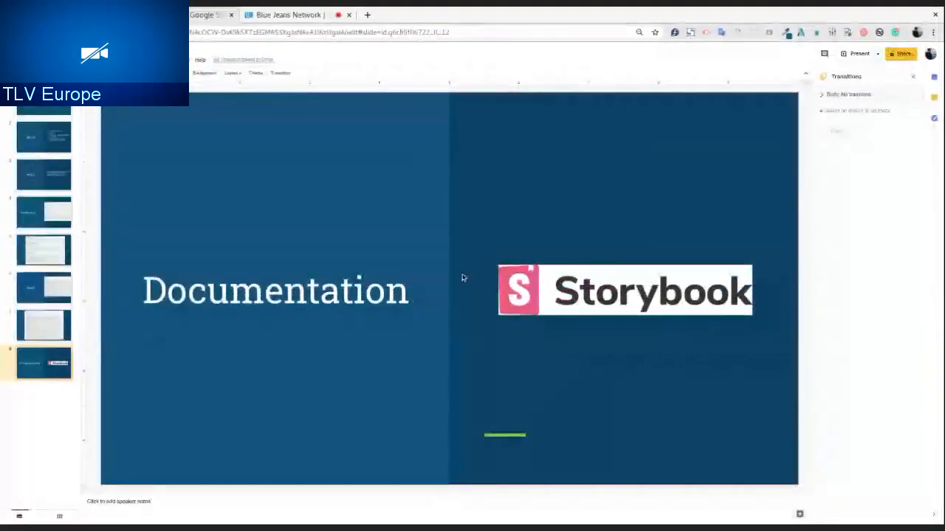
# Switch to the browser tab showing the foreman-js GitHub repository.
pyautogui.click(288, 15)
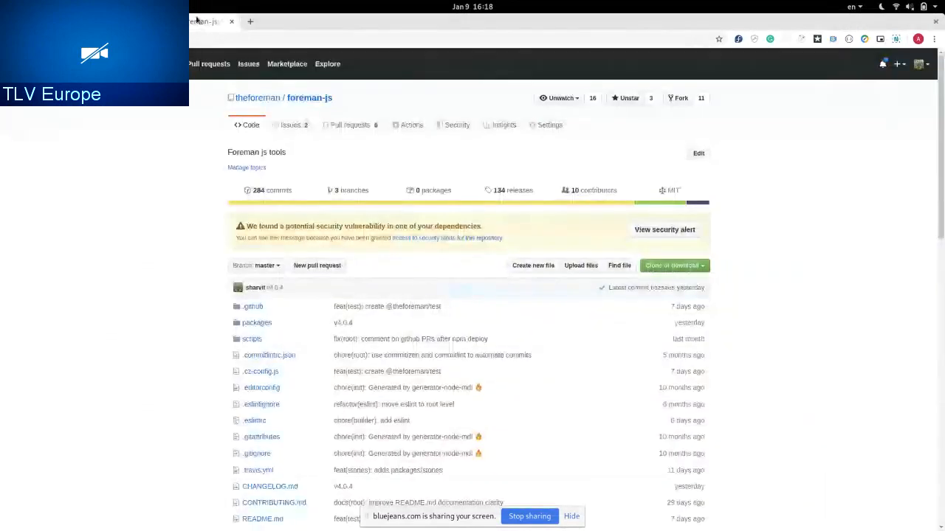
pyautogui.scroll(-3)
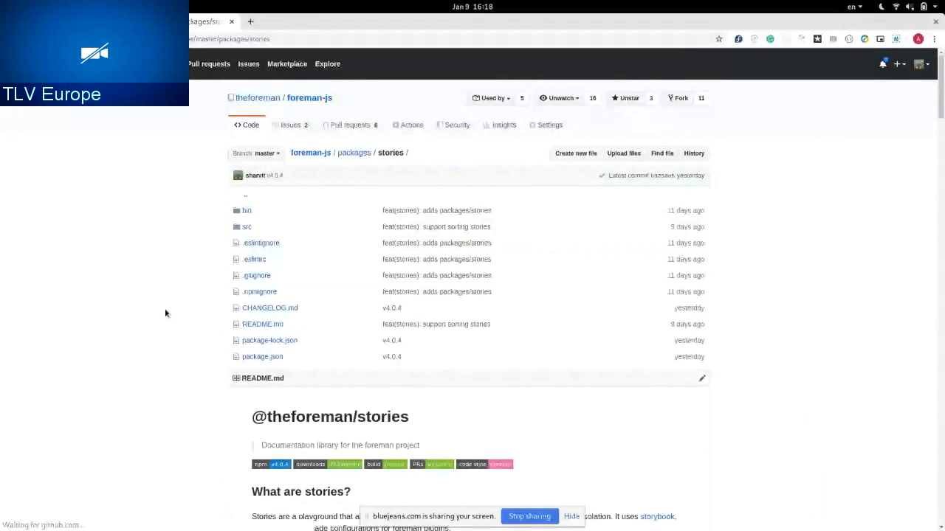
pyautogui.scroll(-3)
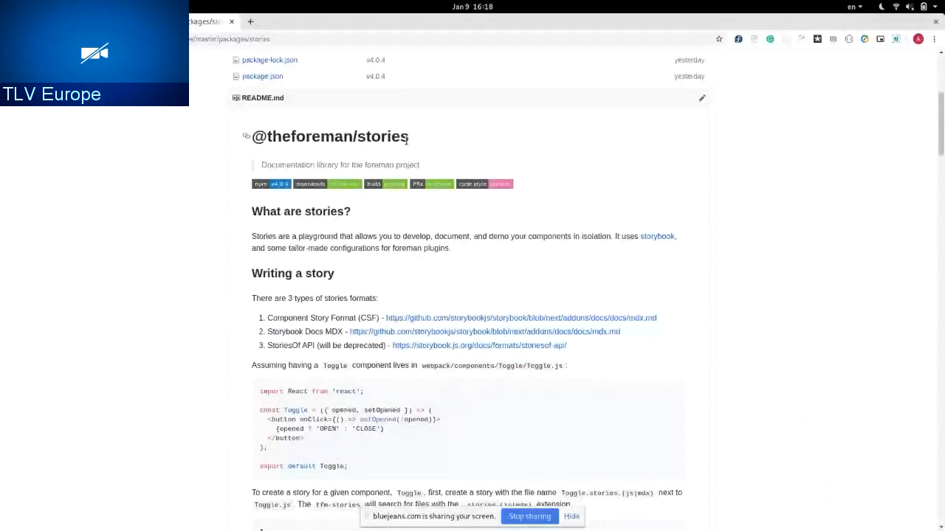
pyautogui.scroll(-3)
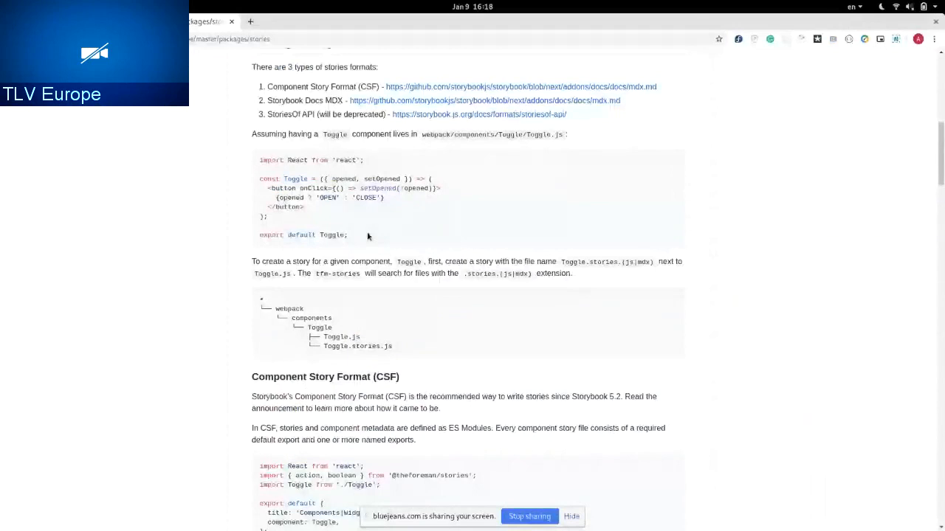
pyautogui.scroll(-3)
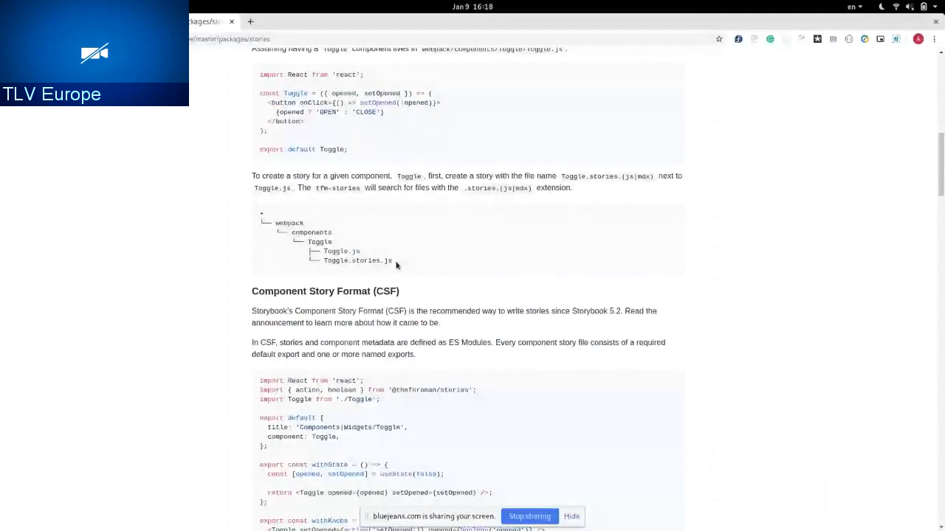
pyautogui.moveTo(420, 263)
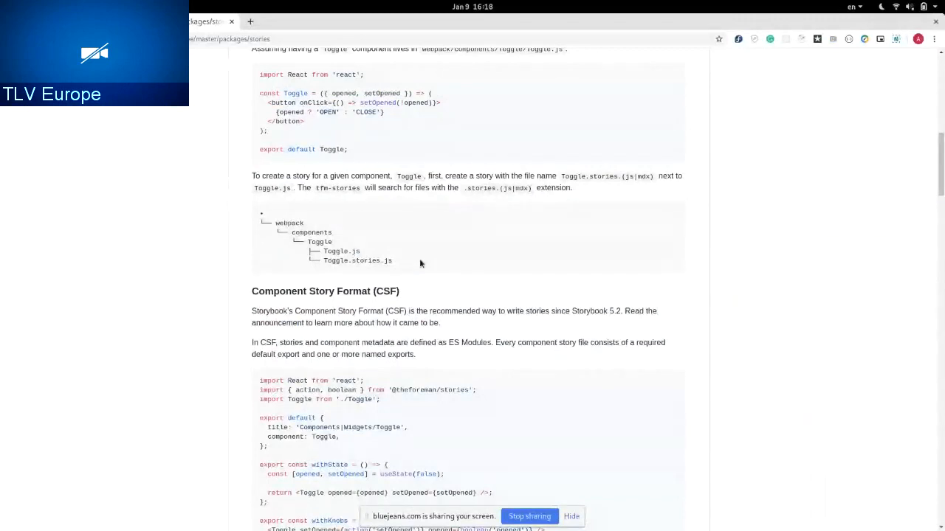
pyautogui.scroll(-3)
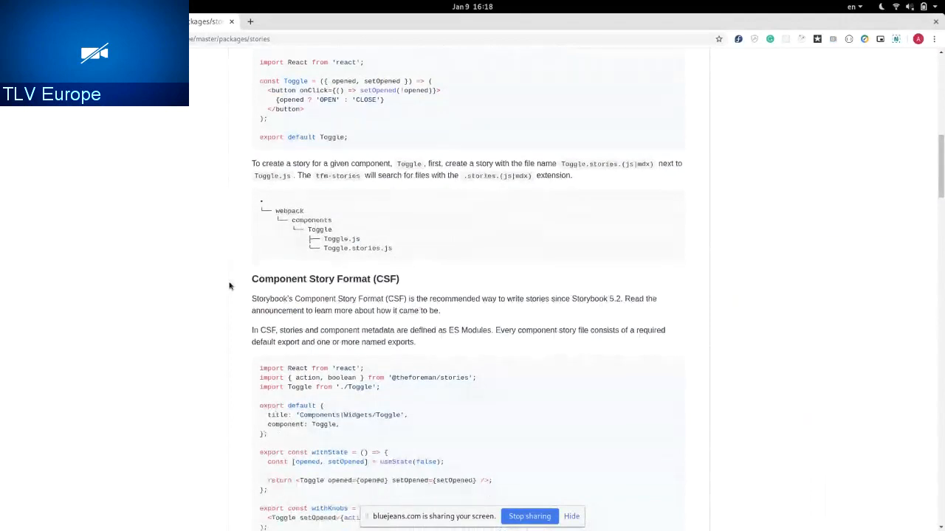
# Scroll the README past the CSF examples to the Badge doc features and Storybook Docs MDX.
pyautogui.scroll(-3)
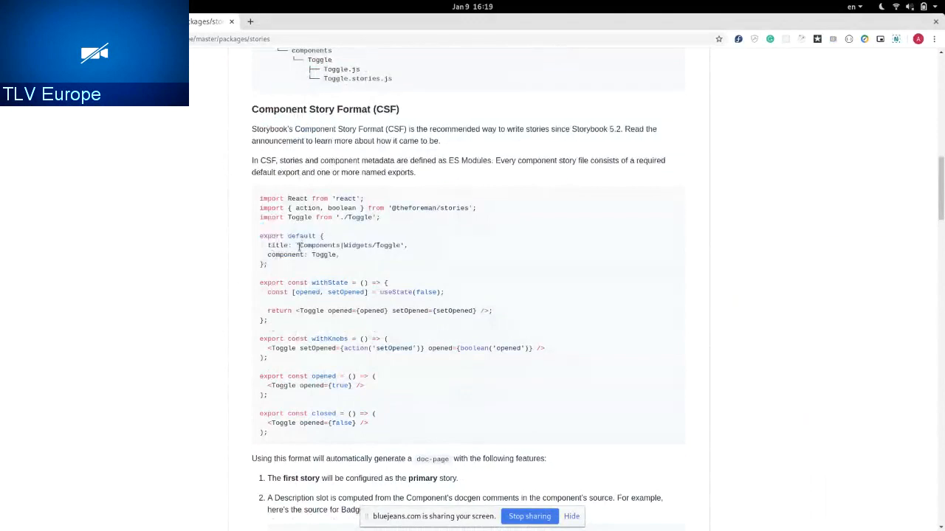
pyautogui.doubleClick(284, 255)
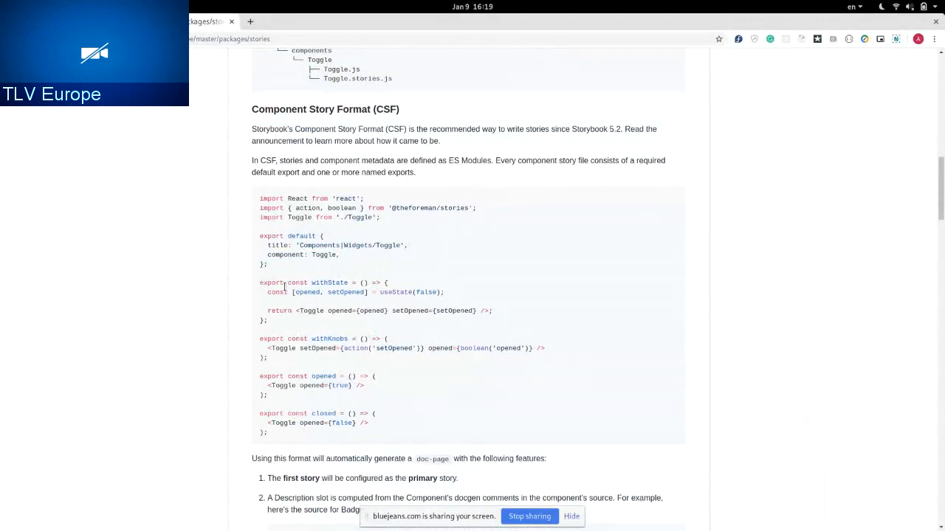
pyautogui.moveTo(335, 310)
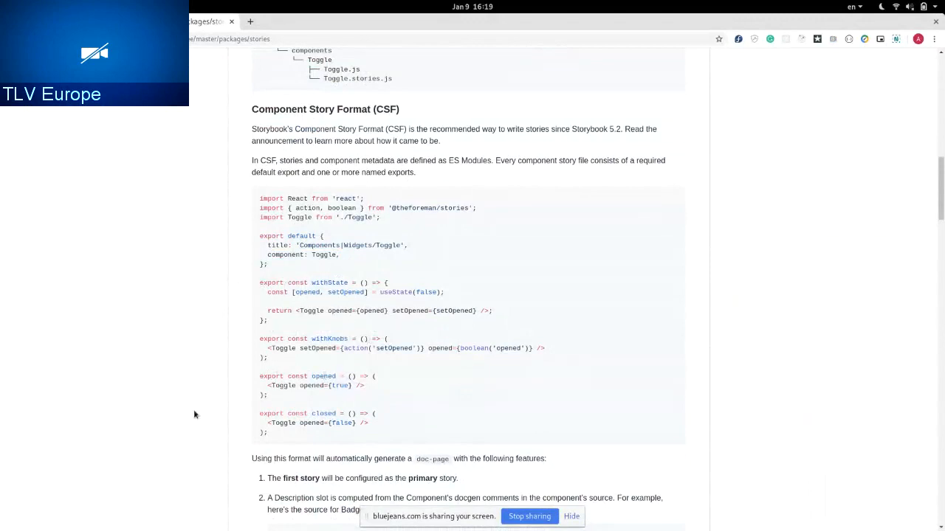
pyautogui.scroll(-3)
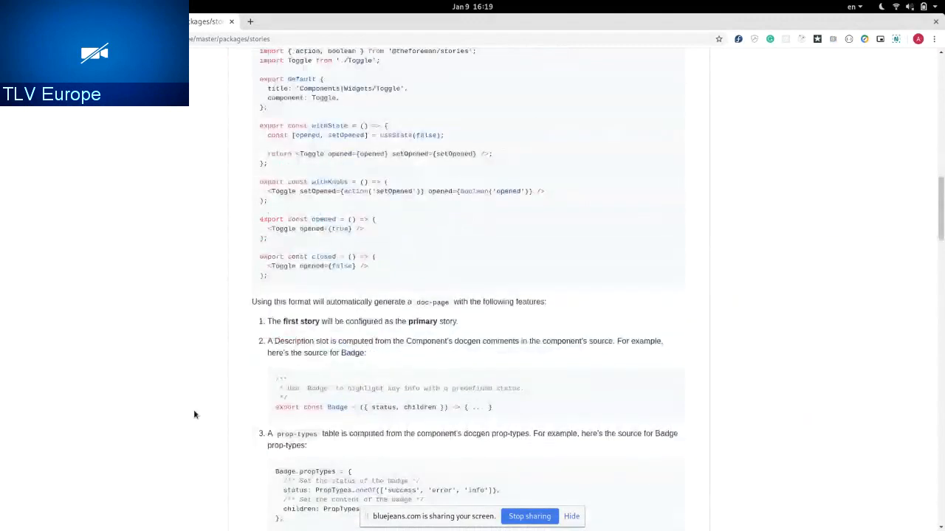
pyautogui.scroll(-3)
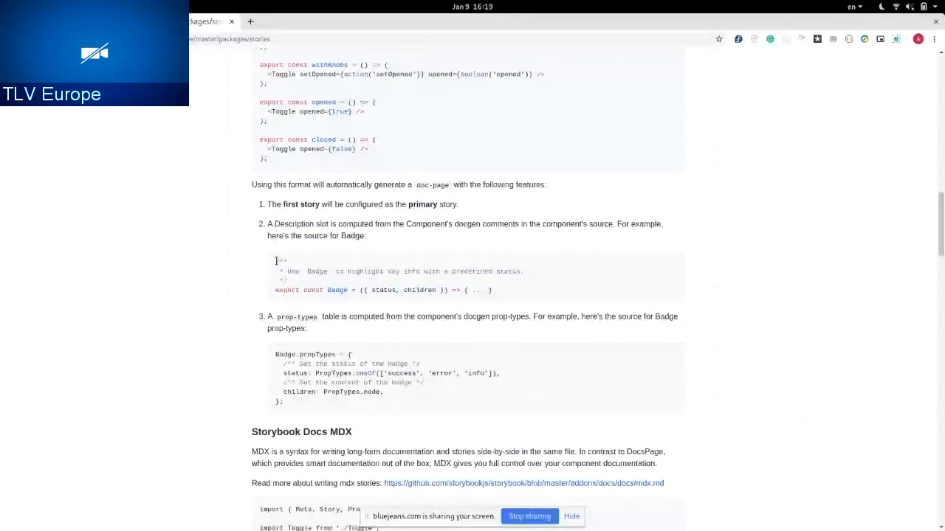
pyautogui.scroll(-3)
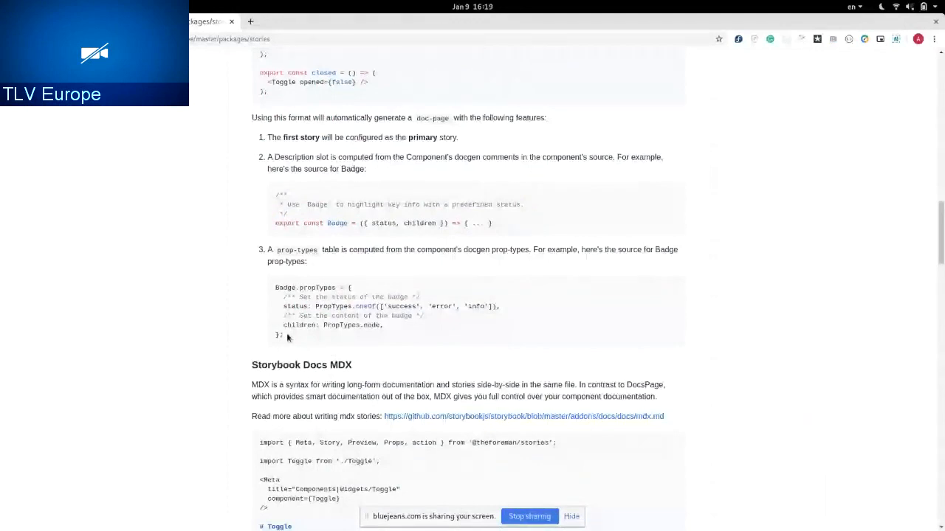
pyautogui.moveTo(442, 301)
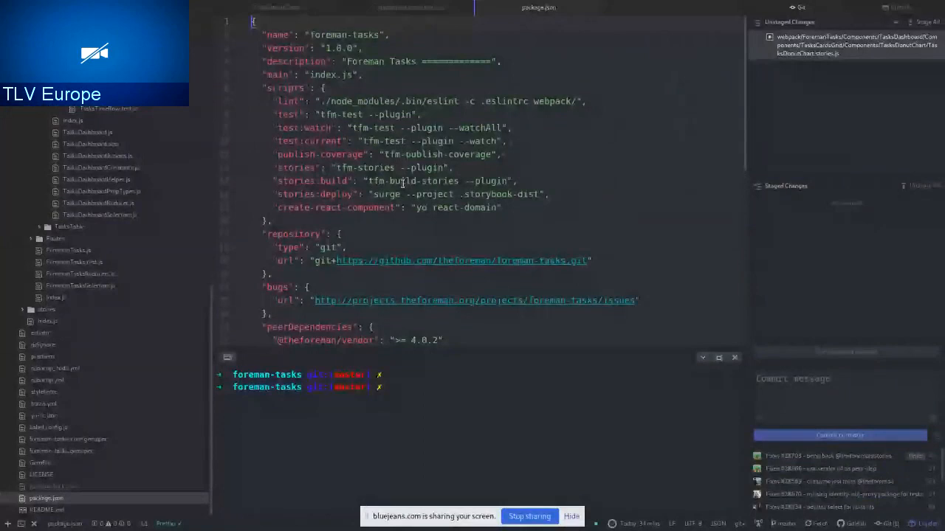
pyautogui.scroll(-3)
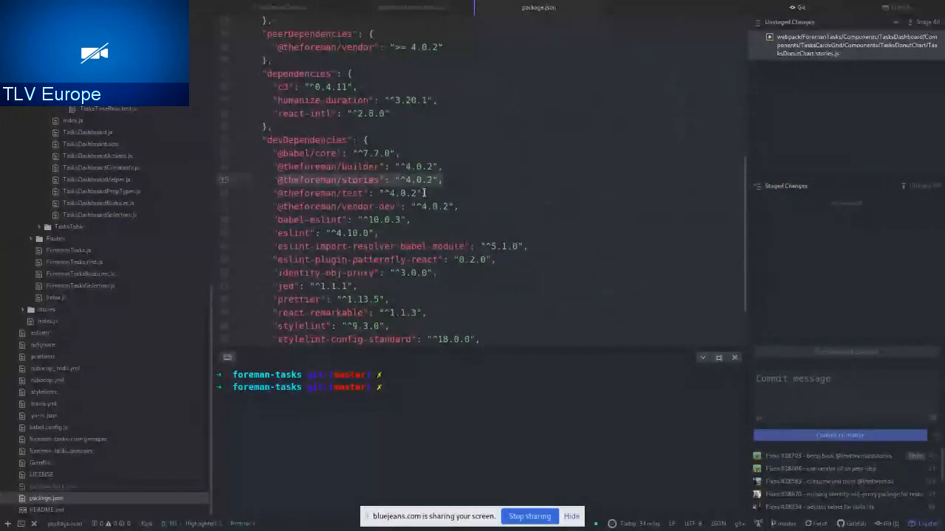
pyautogui.scroll(3)
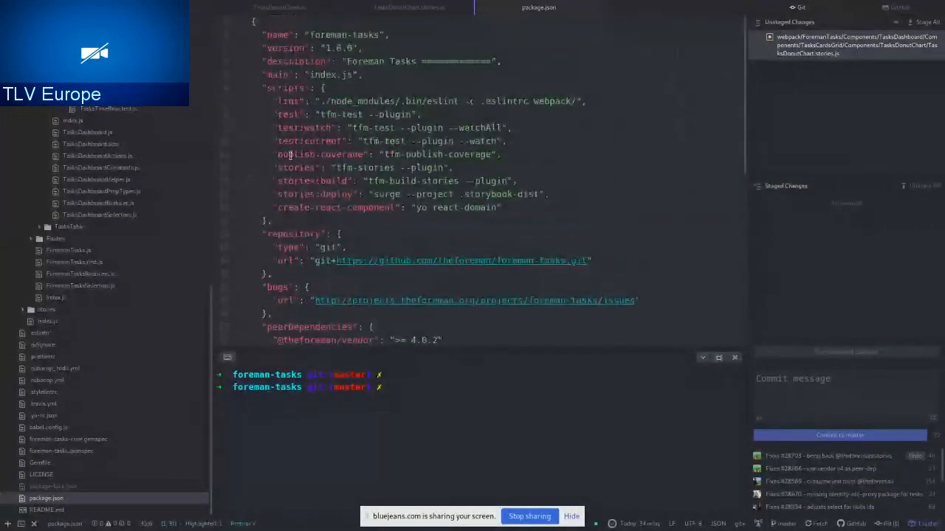
pyautogui.click(428, 168)
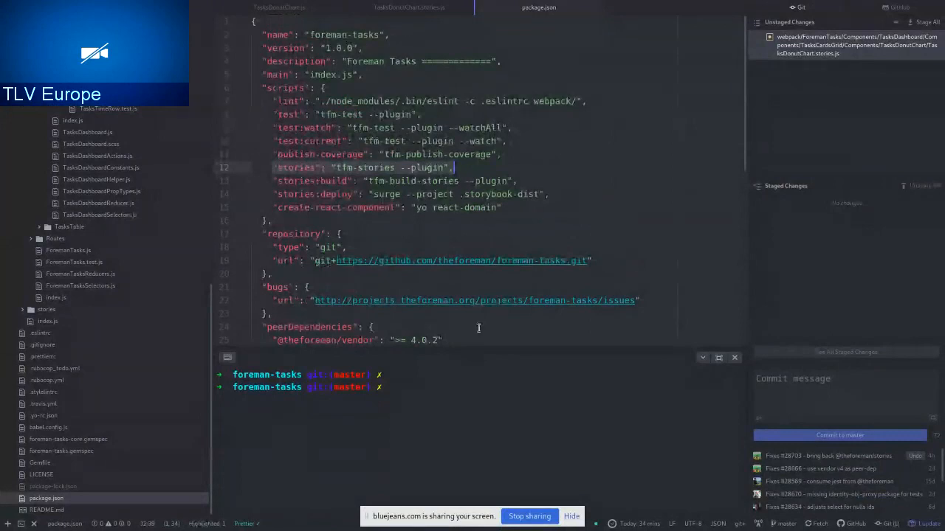
pyautogui.write('npm')
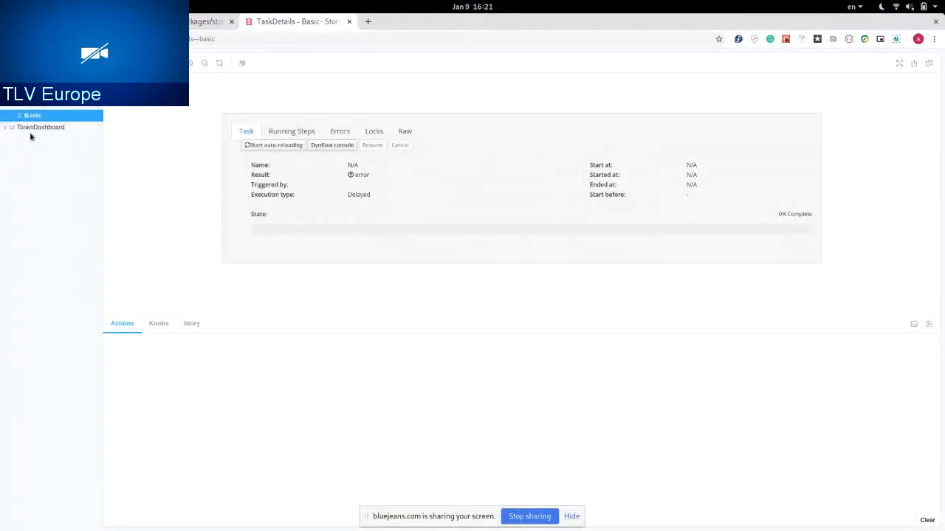
# Expand TasksDashboard > TasksCardsGrid > Charts and open TasksDonutChart's With Knobs story.
pyautogui.click(12, 127)
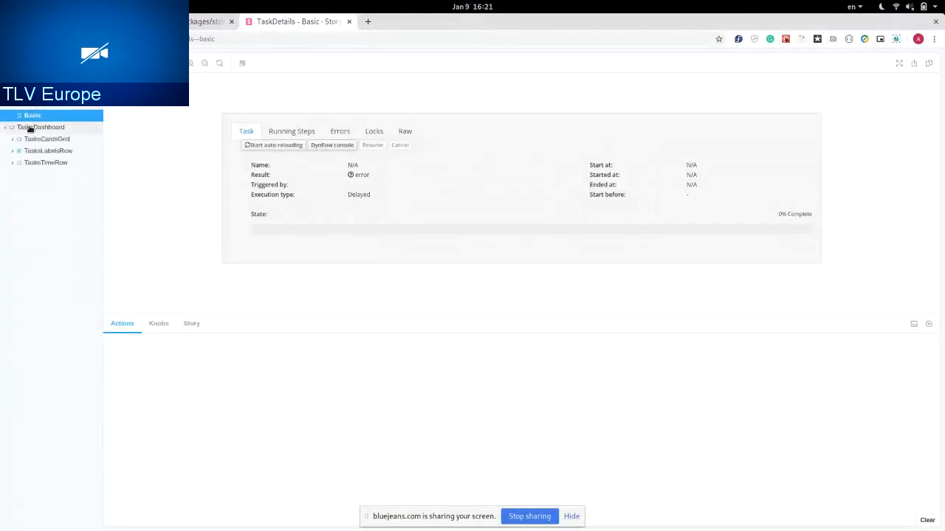
pyautogui.click(48, 139)
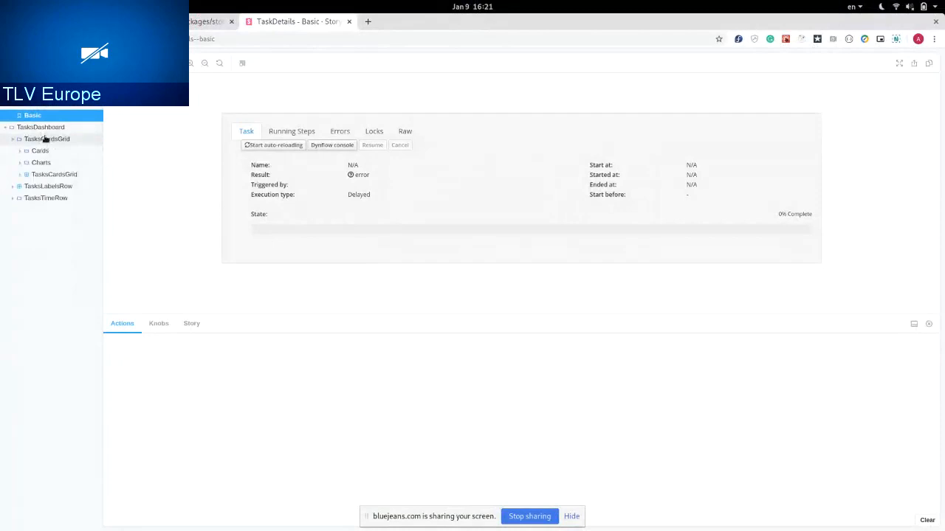
pyautogui.click(41, 163)
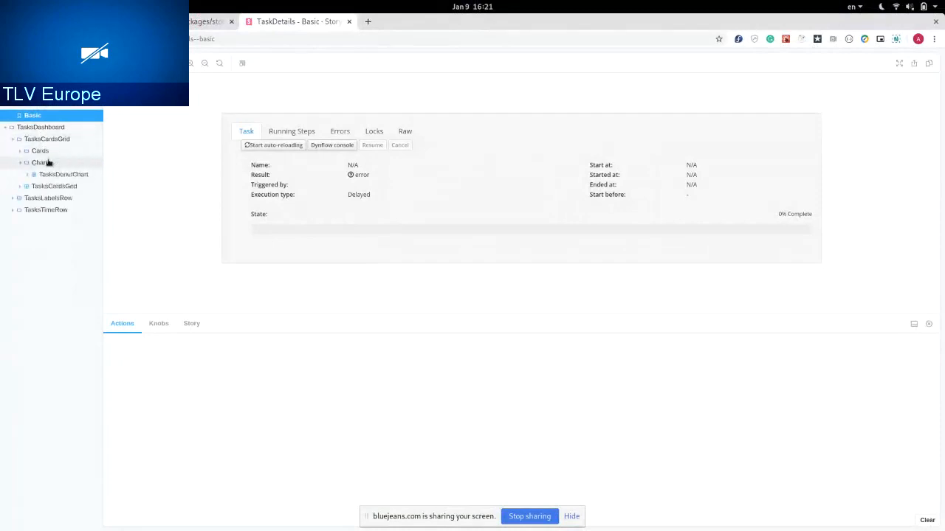
pyautogui.click(41, 162)
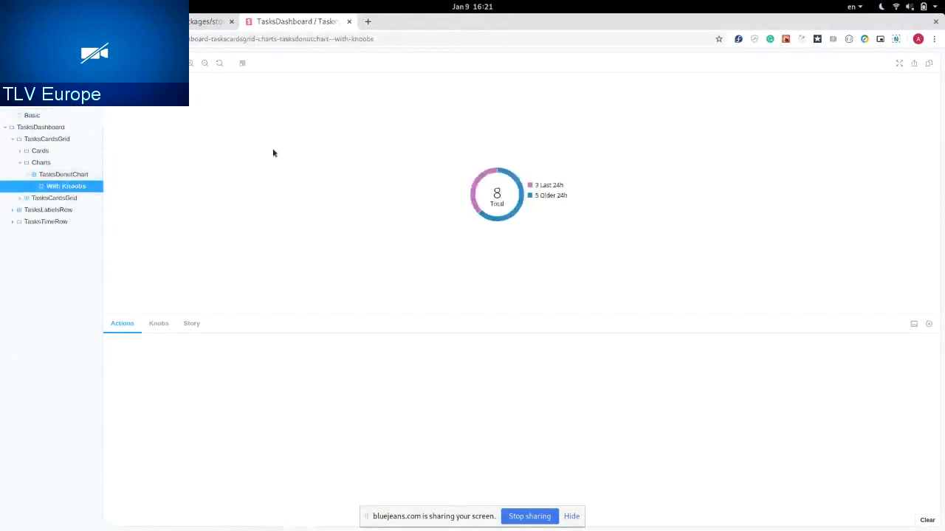
pyautogui.moveTo(610, 177)
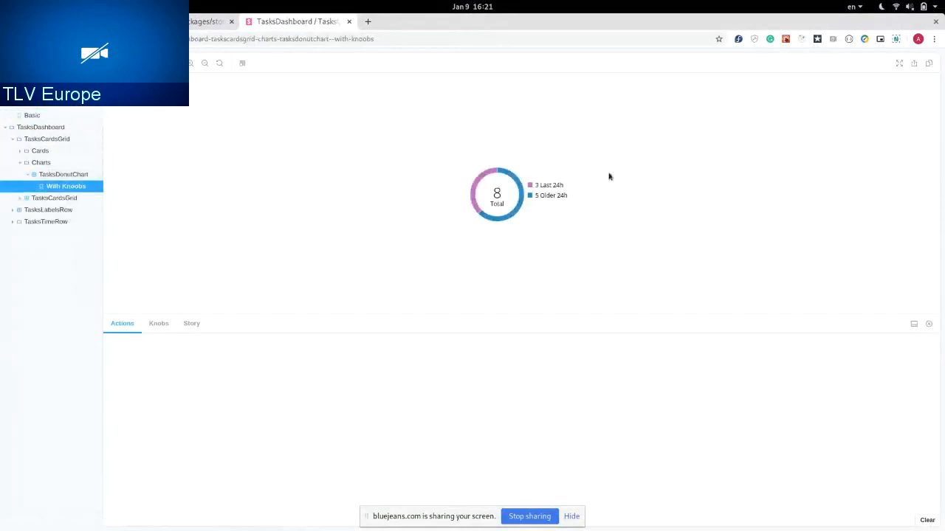
pyautogui.moveTo(406, 239)
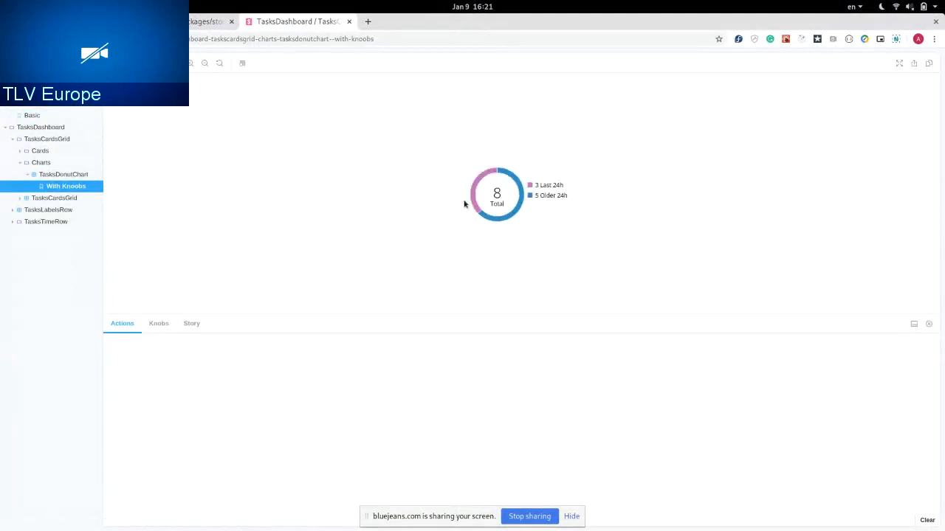
# Log the chart segment and total click actions, set the 'last' knob to 4, and open focusedOn.
pyautogui.click(496, 194)
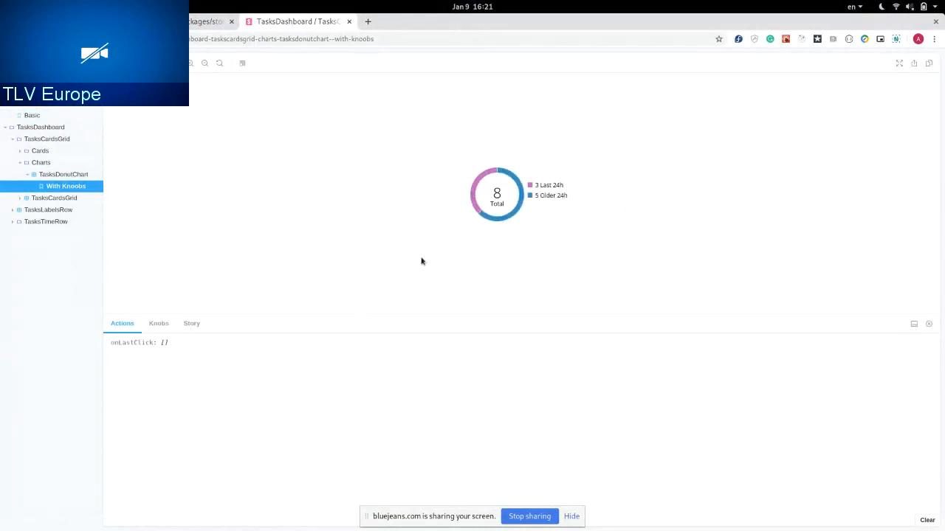
pyautogui.click(496, 193)
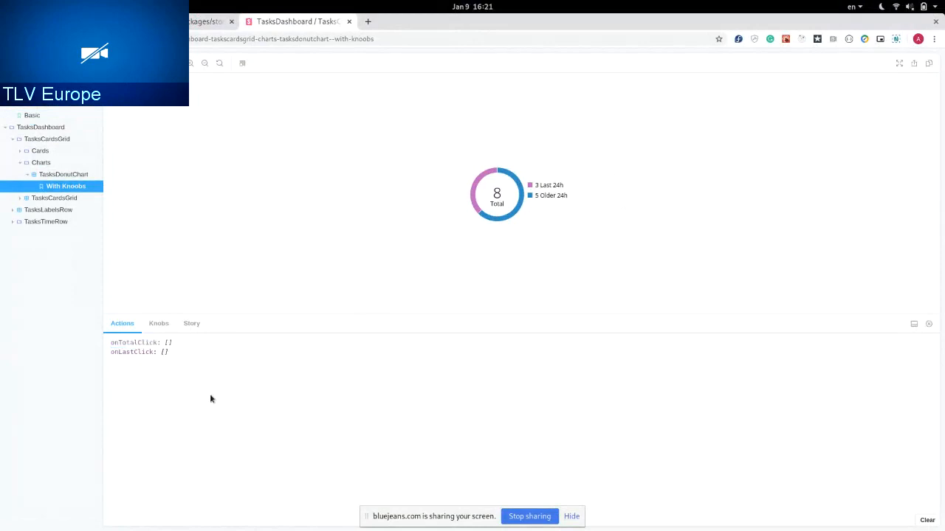
pyautogui.click(159, 323)
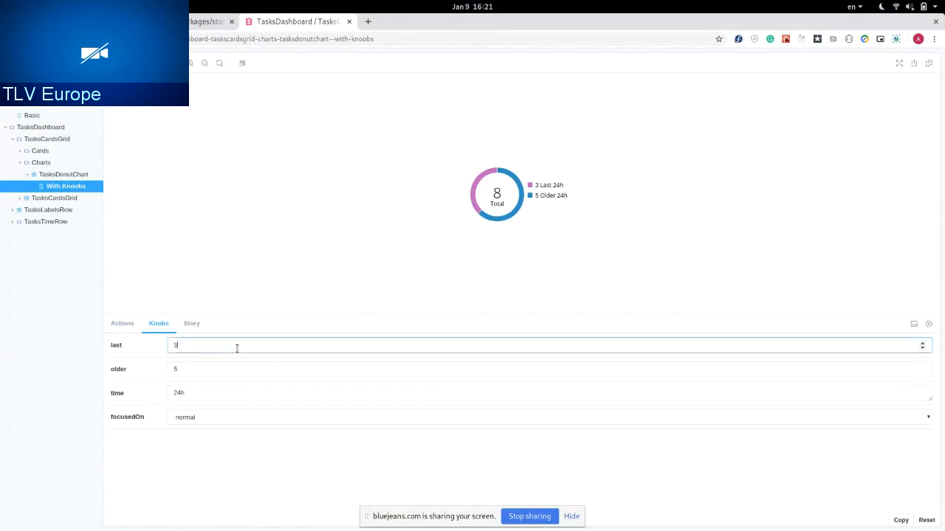
pyautogui.write('4')
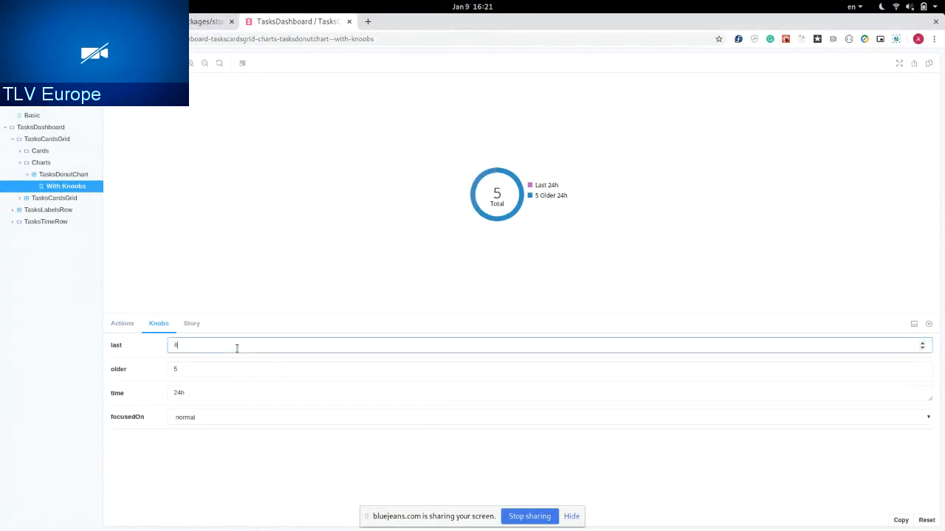
pyautogui.write('4')
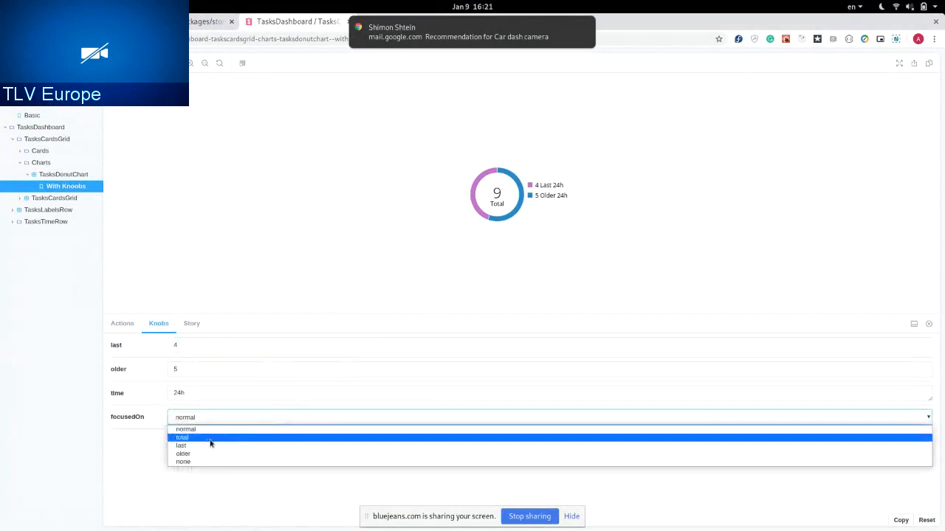
pyautogui.click(182, 437)
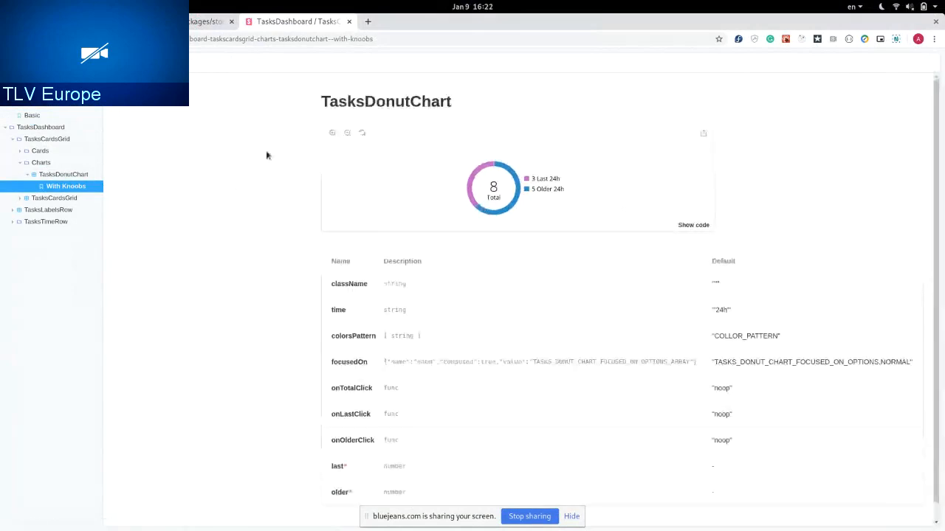
# Scroll the TasksDonutChart props table and reveal the story's source with Show code.
pyautogui.scroll(-3)
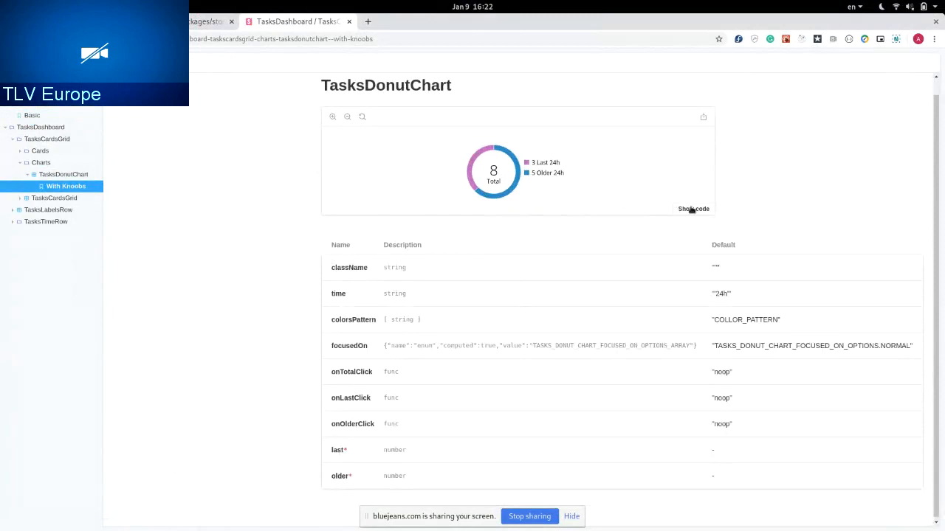
pyautogui.click(693, 209)
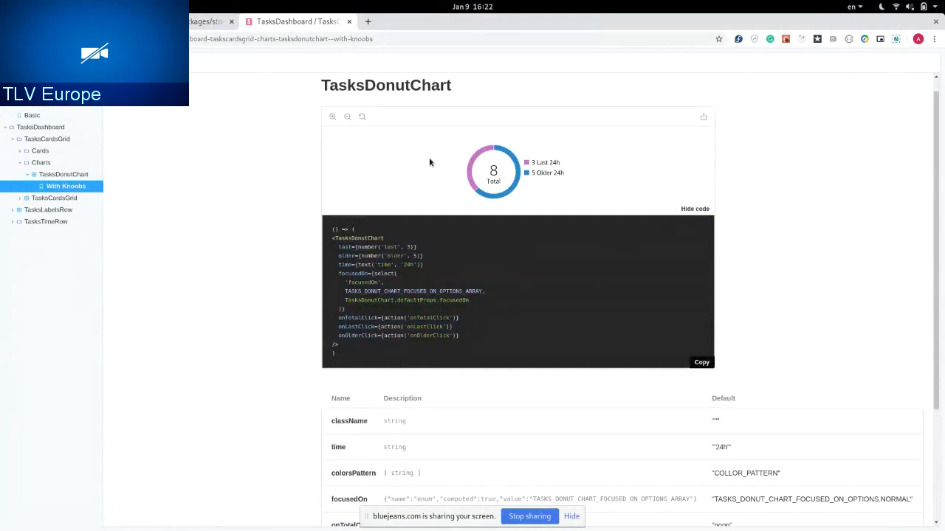
pyautogui.scroll(-3)
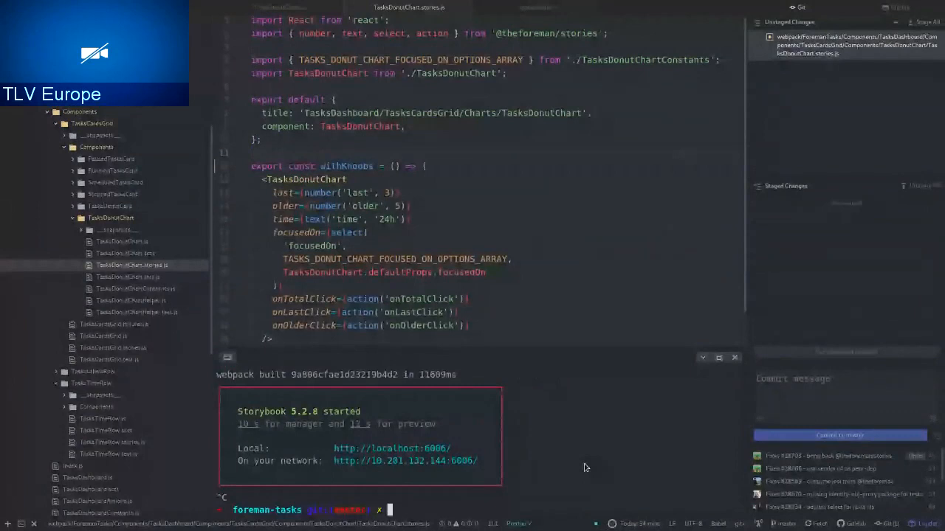
# Begin typing a new terminal command after stopping Storybook.
pyautogui.write('fou')
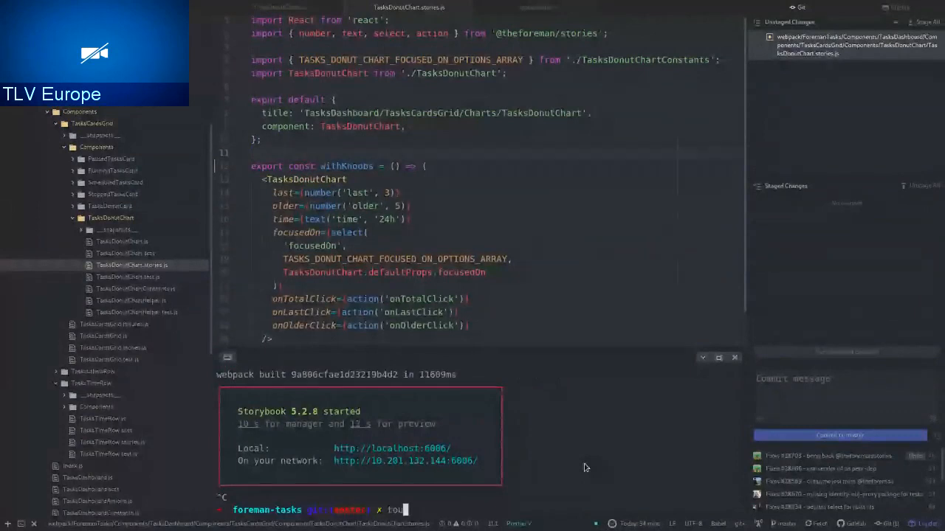
# Create webpack/ForemanTasks/my-story.stories.mdx with touch in the terminal.
pyautogui.write('touch')
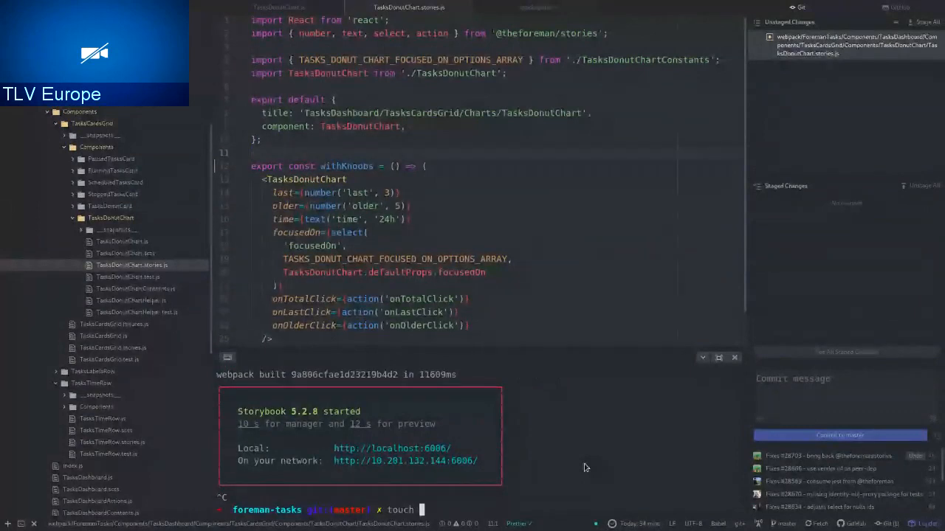
pyautogui.write('webpack/ForemanTasks/')
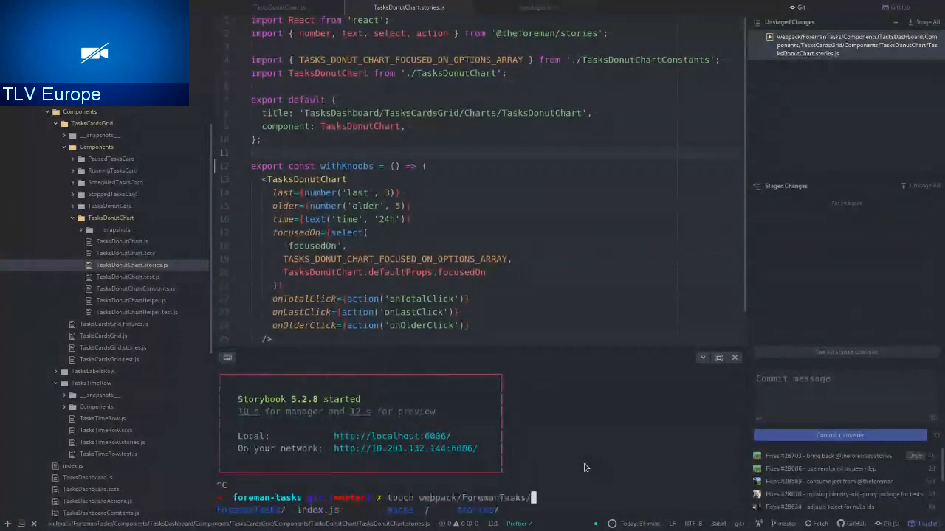
pyautogui.write('m')
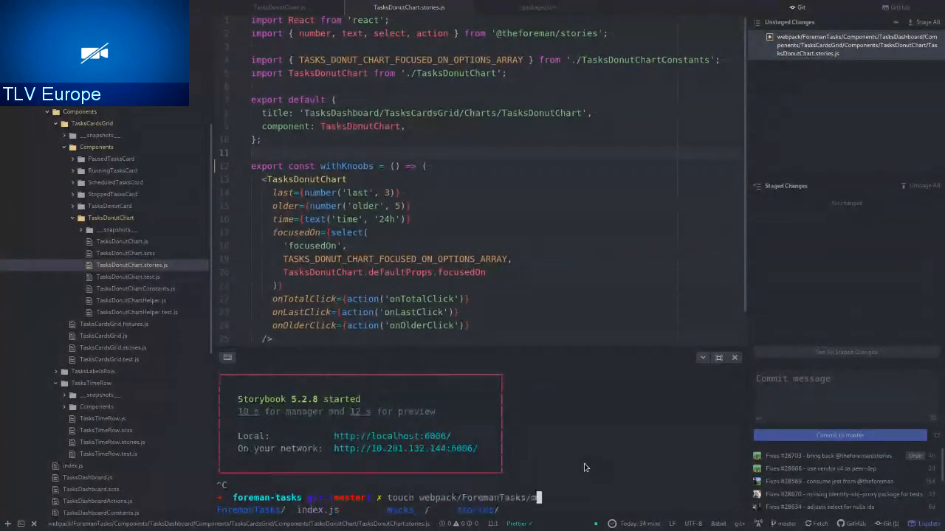
pyautogui.write('y-story')
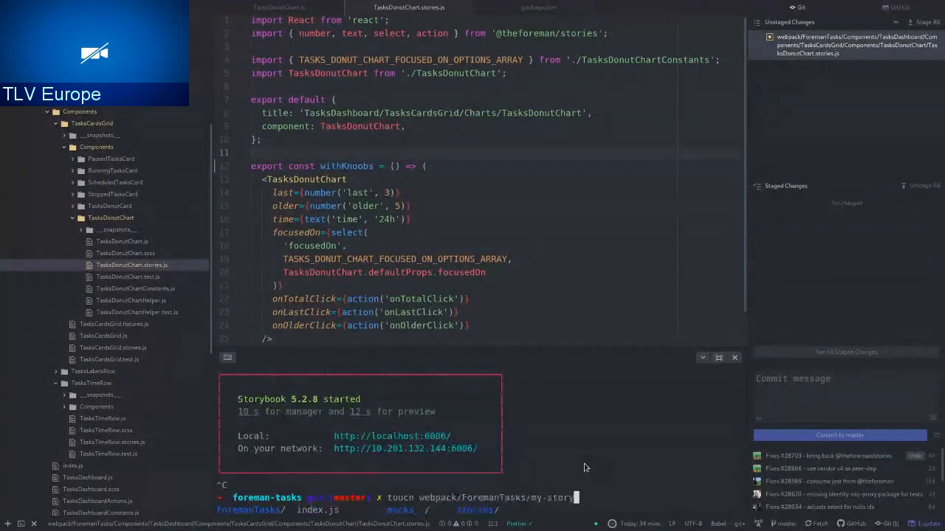
pyautogui.write('.stories.')
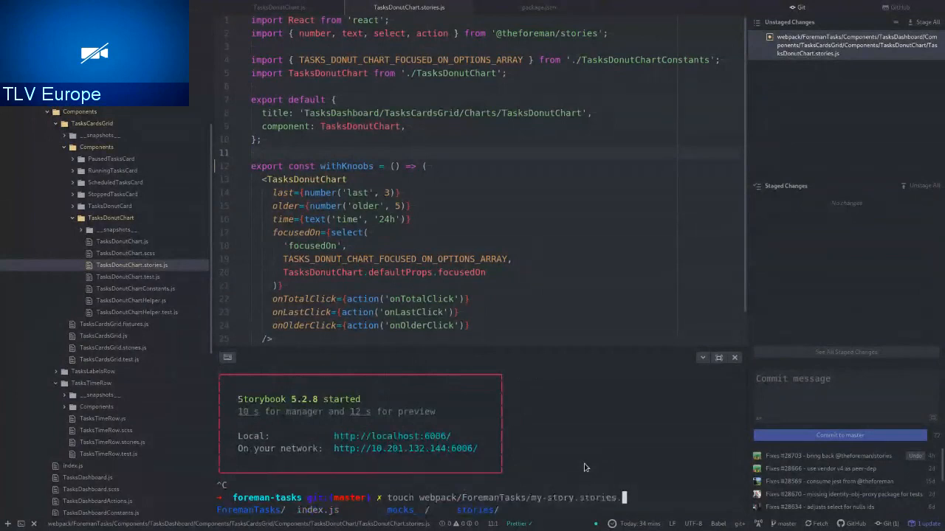
pyautogui.write('mdx')
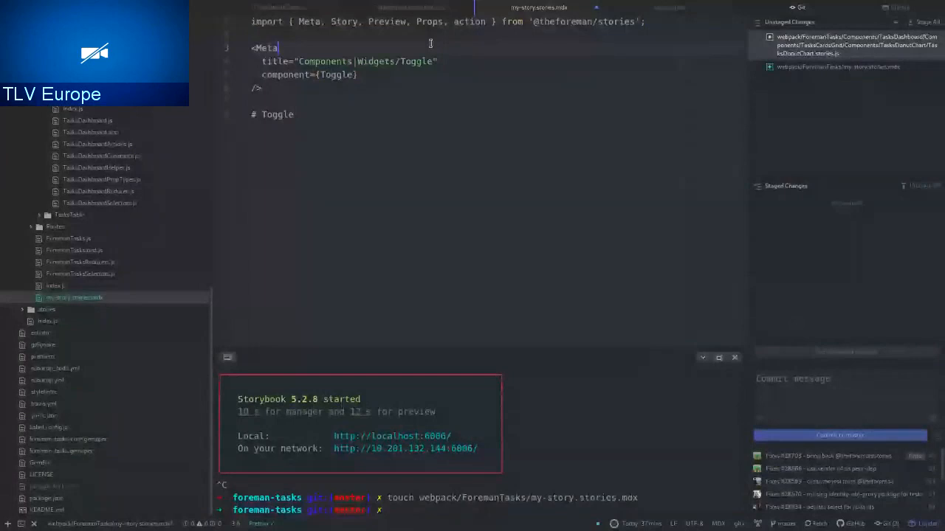
# Retitle the Meta block to 'My new Story' and remove the component line.
pyautogui.doubleClick(309, 21)
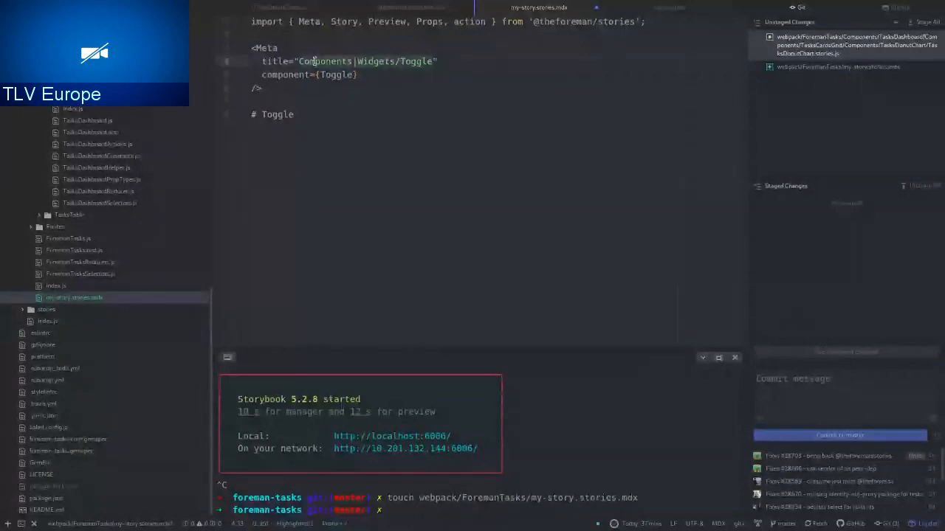
pyautogui.write('My new "')
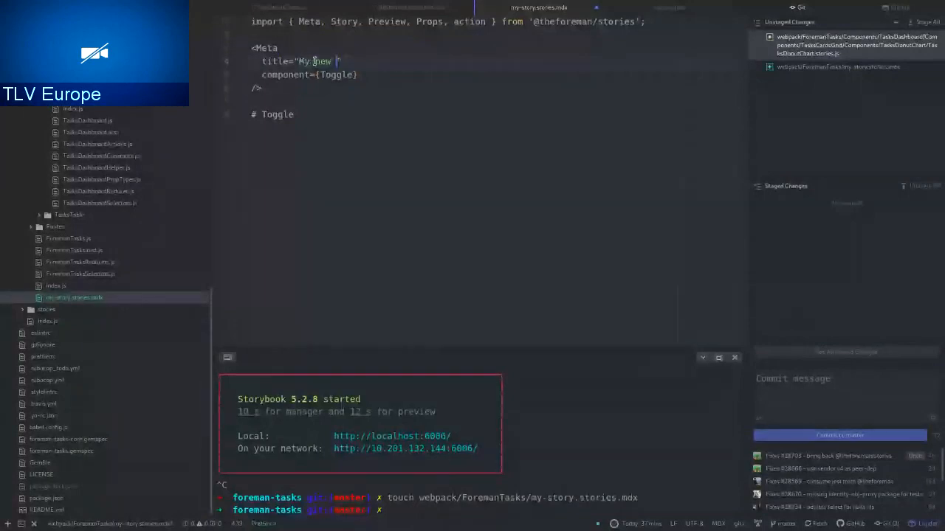
pyautogui.write('Component')
pyautogui.write('Story')
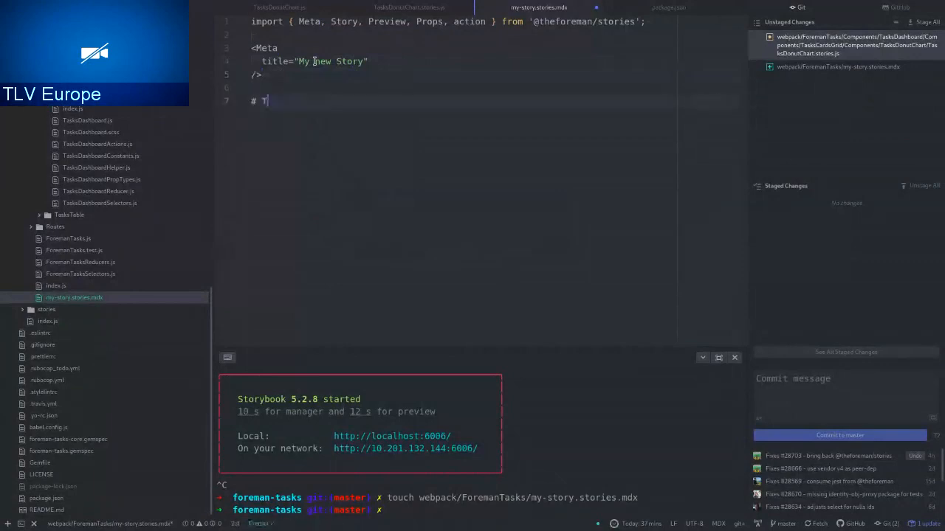
# Change the heading to 'This is my new story' and add a welcome sentence.
pyautogui.write('This is my new s')
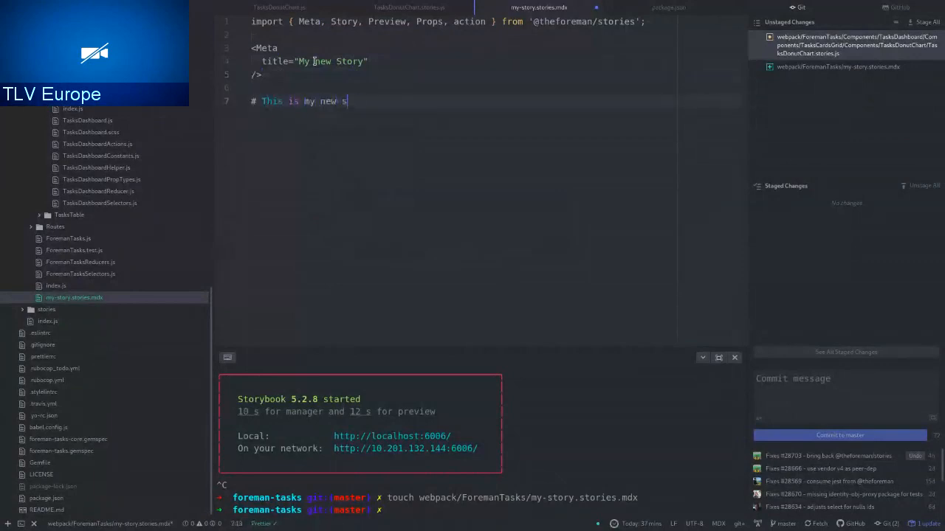
pyautogui.write('tory')
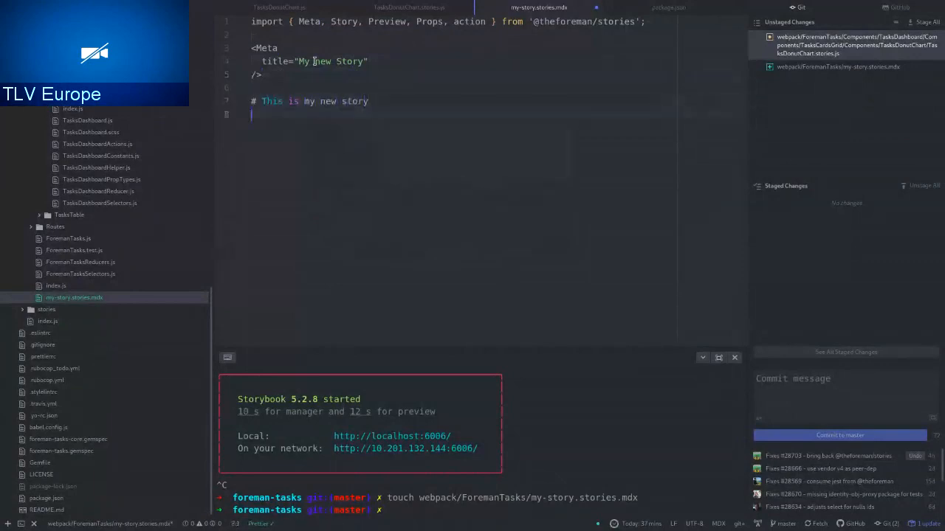
pyautogui.write('H')
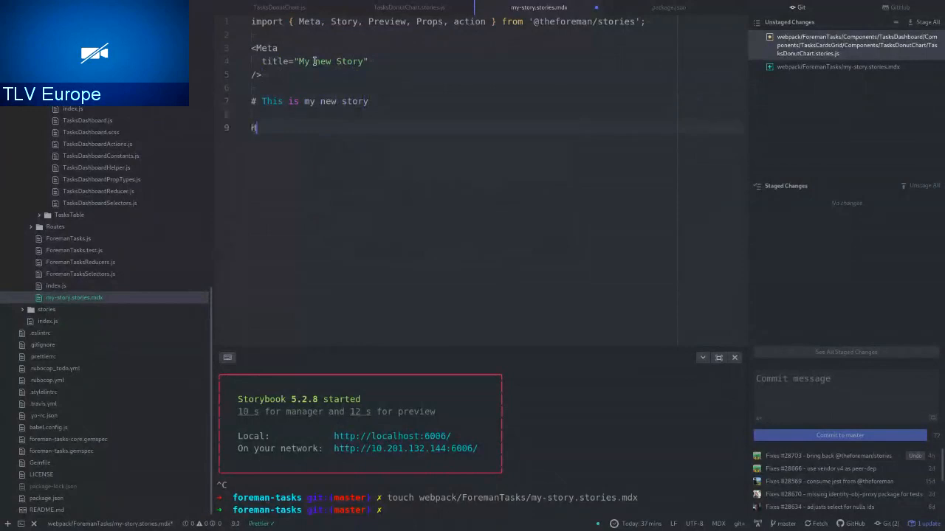
pyautogui.write('Wellcome to my new story')
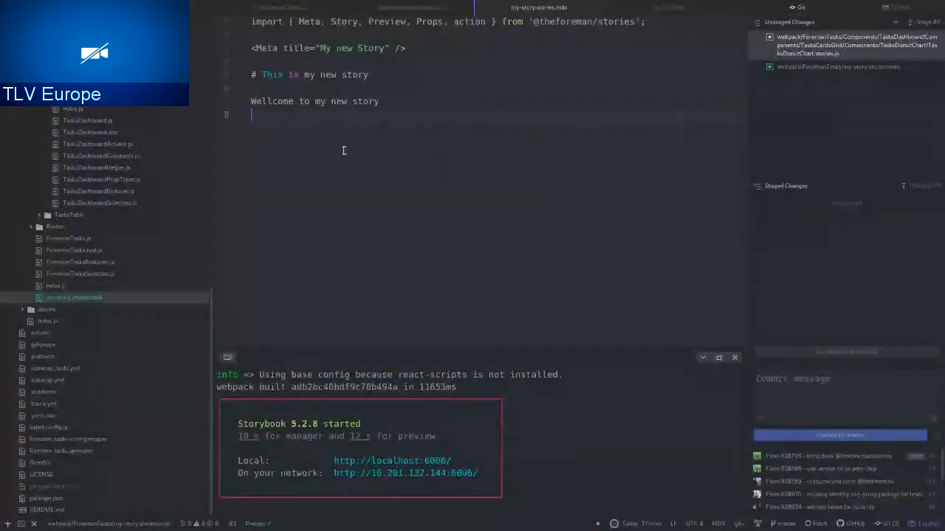
# Add a Hello button wrapped in Story and Preview tags.
pyautogui.write('<button></butt')
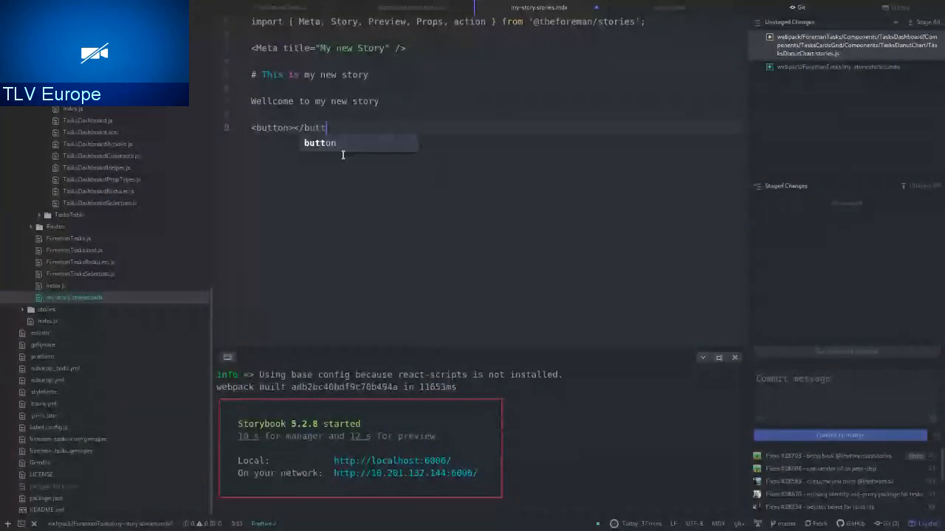
pyautogui.write('Hello')
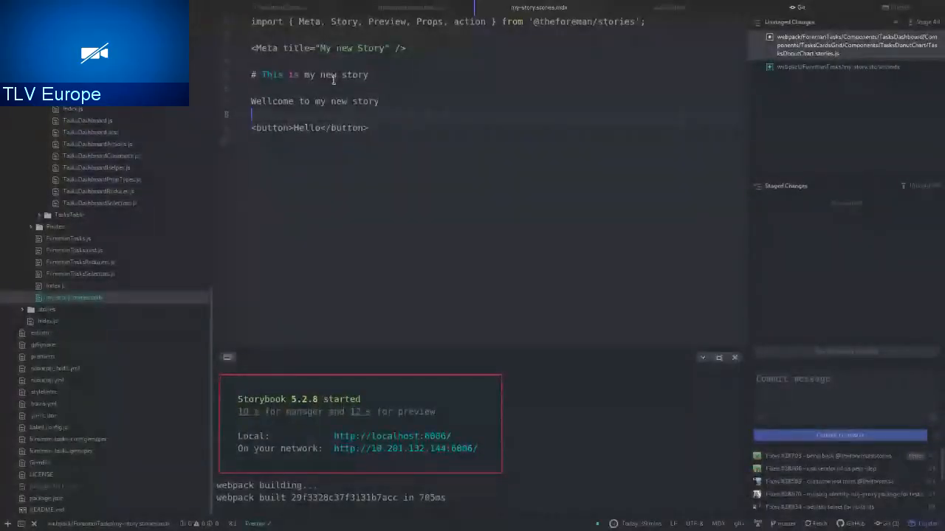
pyautogui.write('<Preview>')
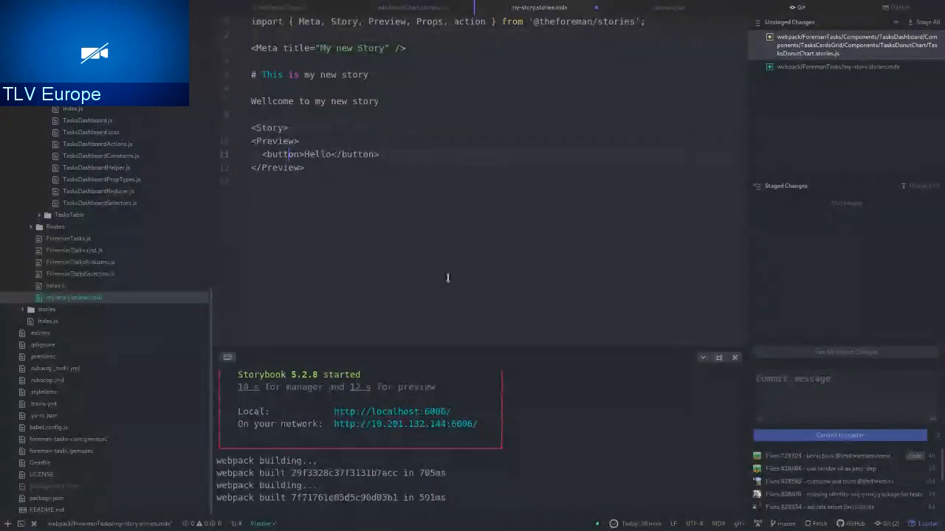
# Fix the closing tags so only Preview wraps the Hello button.
pyautogui.write('</')
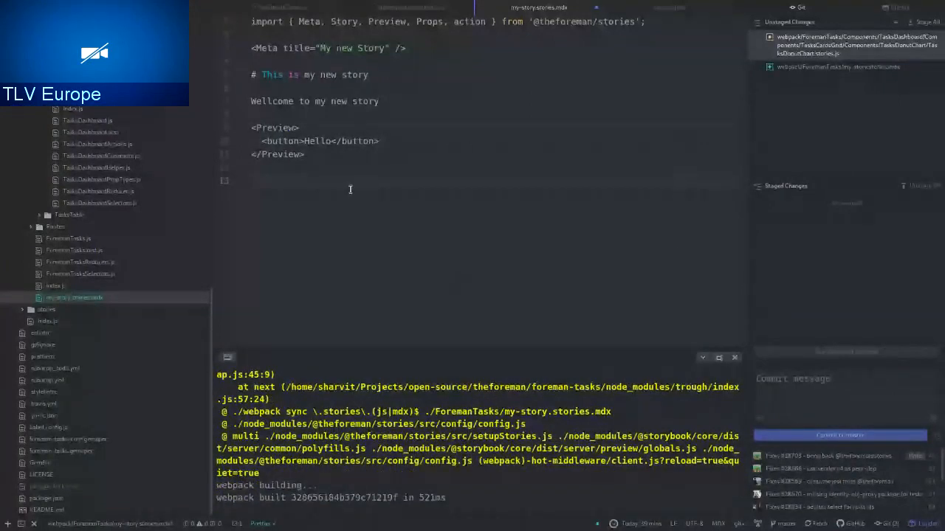
pyautogui.write('<Props of={} />')
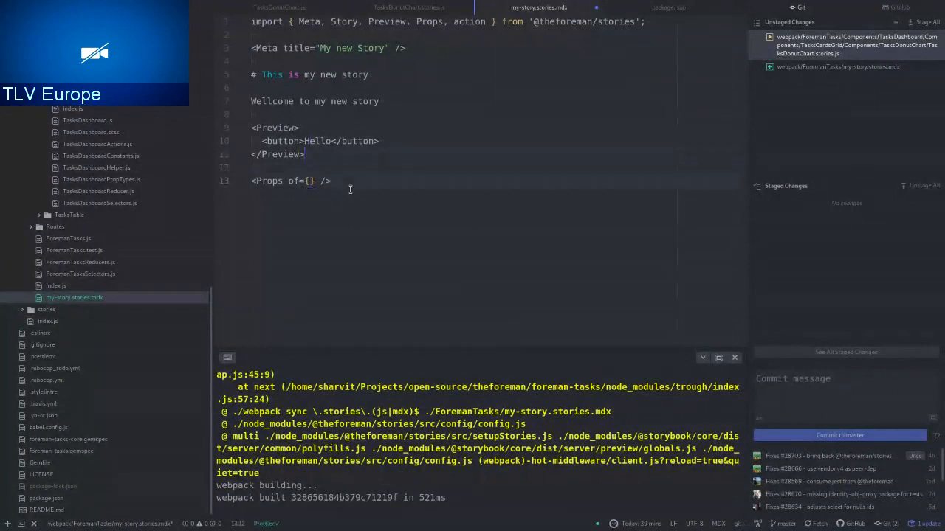
pyautogui.write('Button')
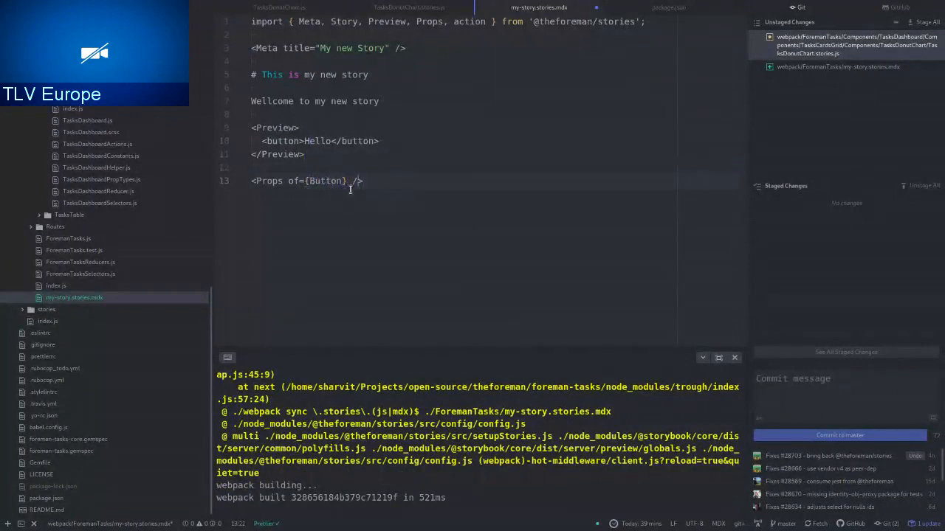
pyautogui.doubleClick(325, 181)
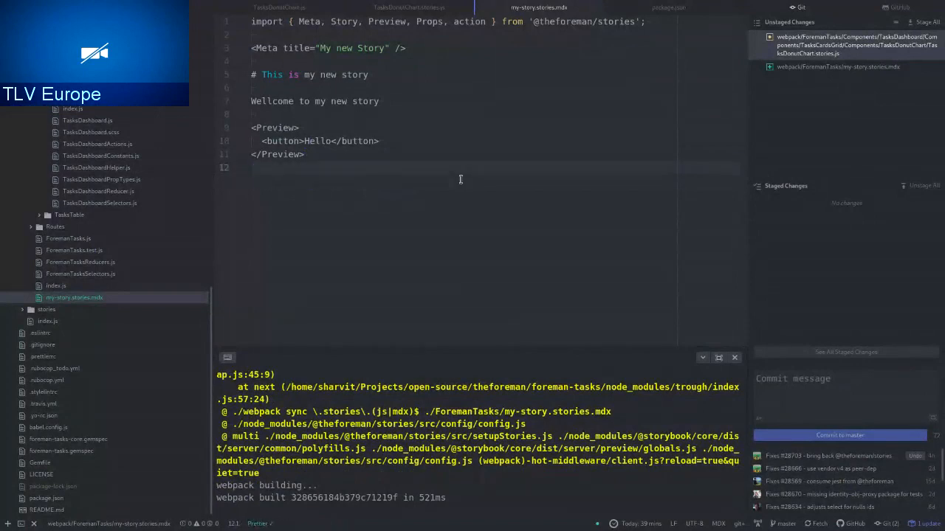
pyautogui.click(252, 168)
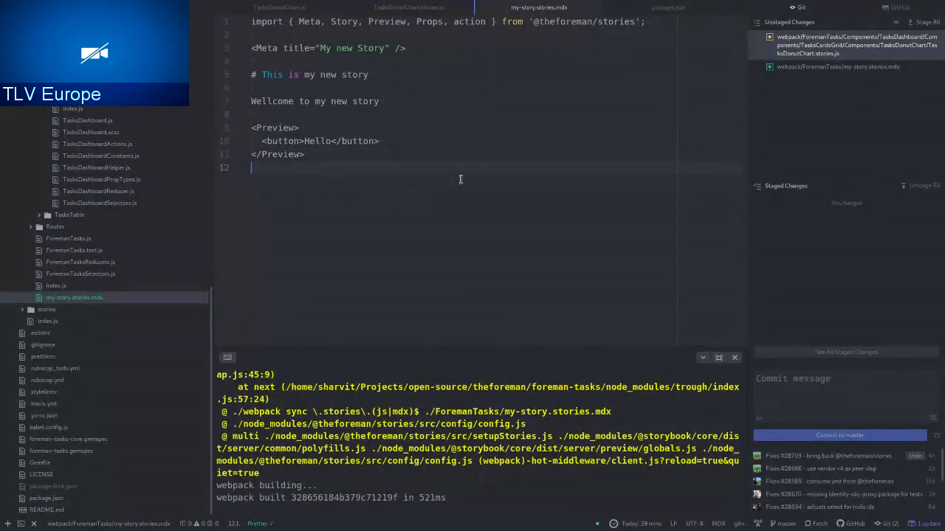